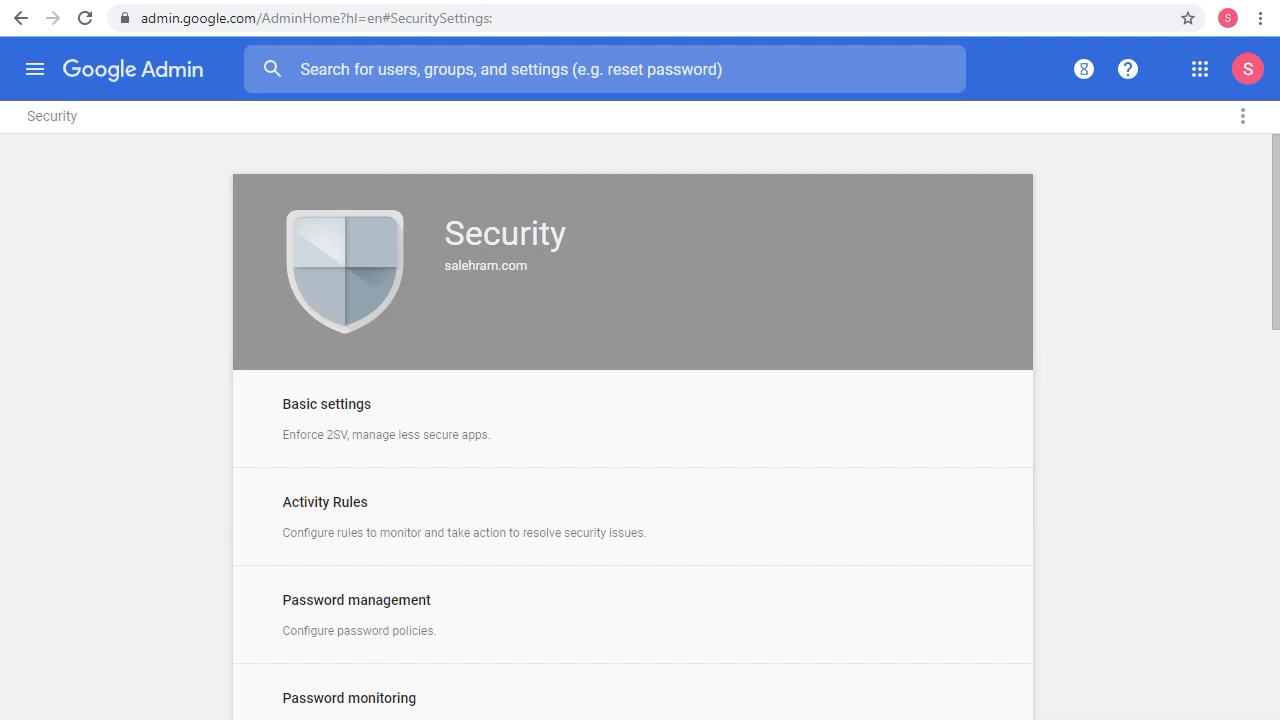
Step: Reach Advanced Protection Program (Beta) in the Security settings and view its enrollment options
{"action": "scroll", "scroll_direction": "down", "scroll_amount": 3}
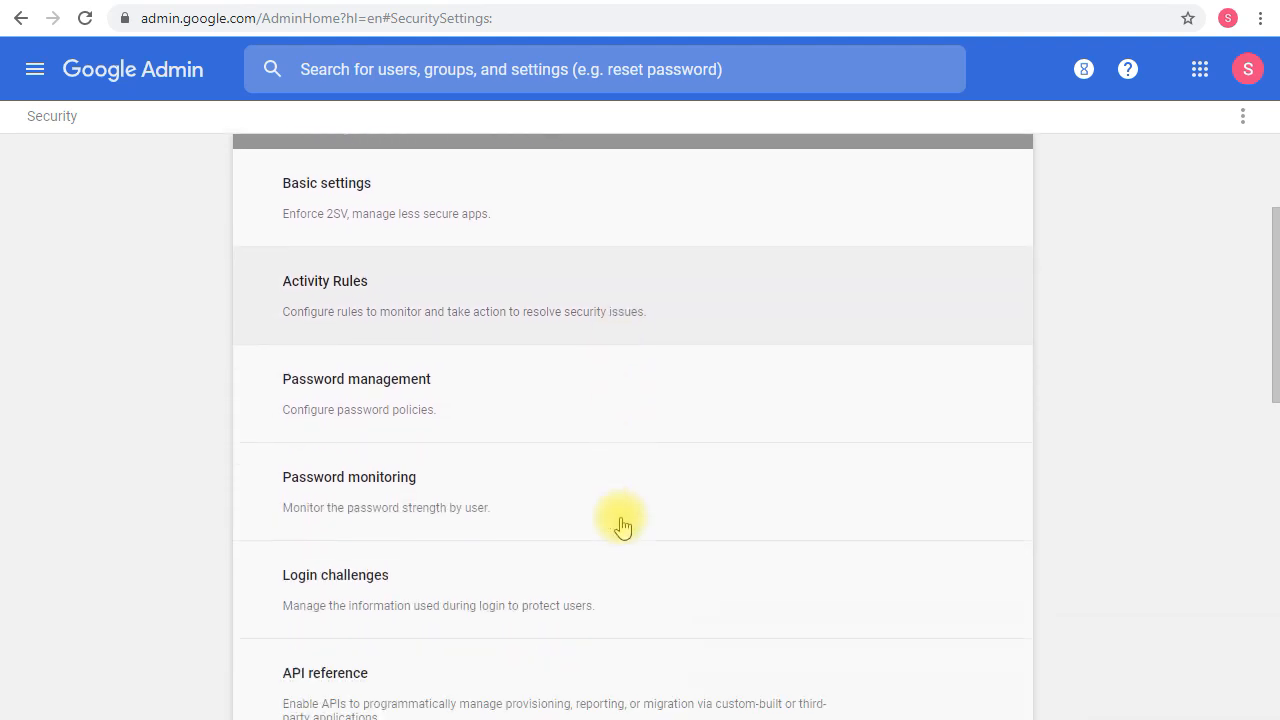
{"action": "scroll", "scroll_direction": "down", "scroll_amount": 3}
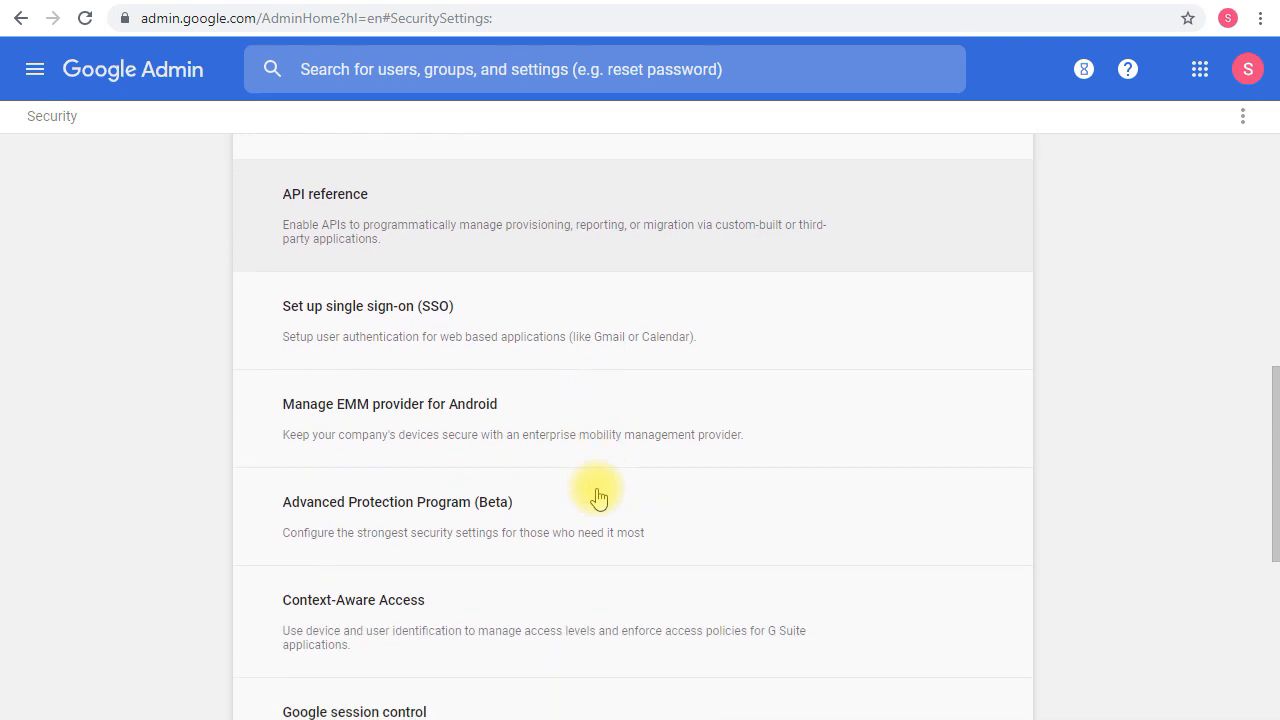
{"action": "scroll", "scroll_direction": "down", "scroll_amount": 3}
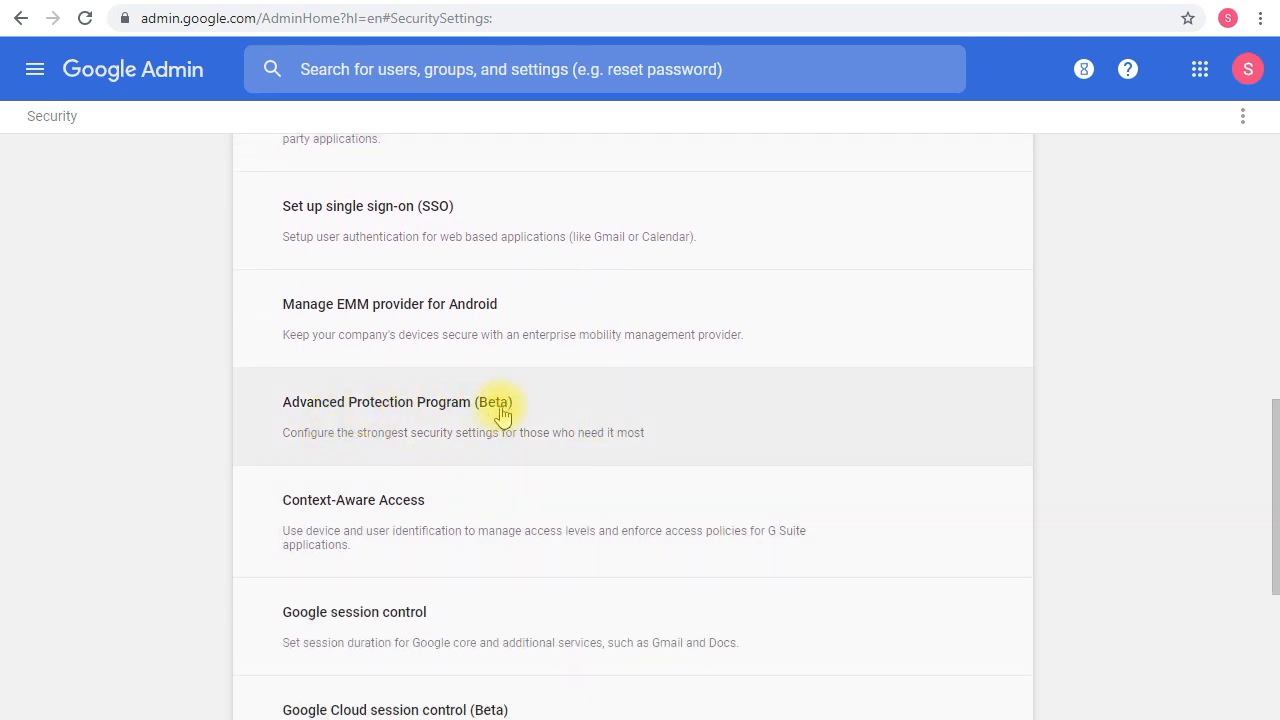
{"action": "mouse_move", "coordinate": [518, 428]}
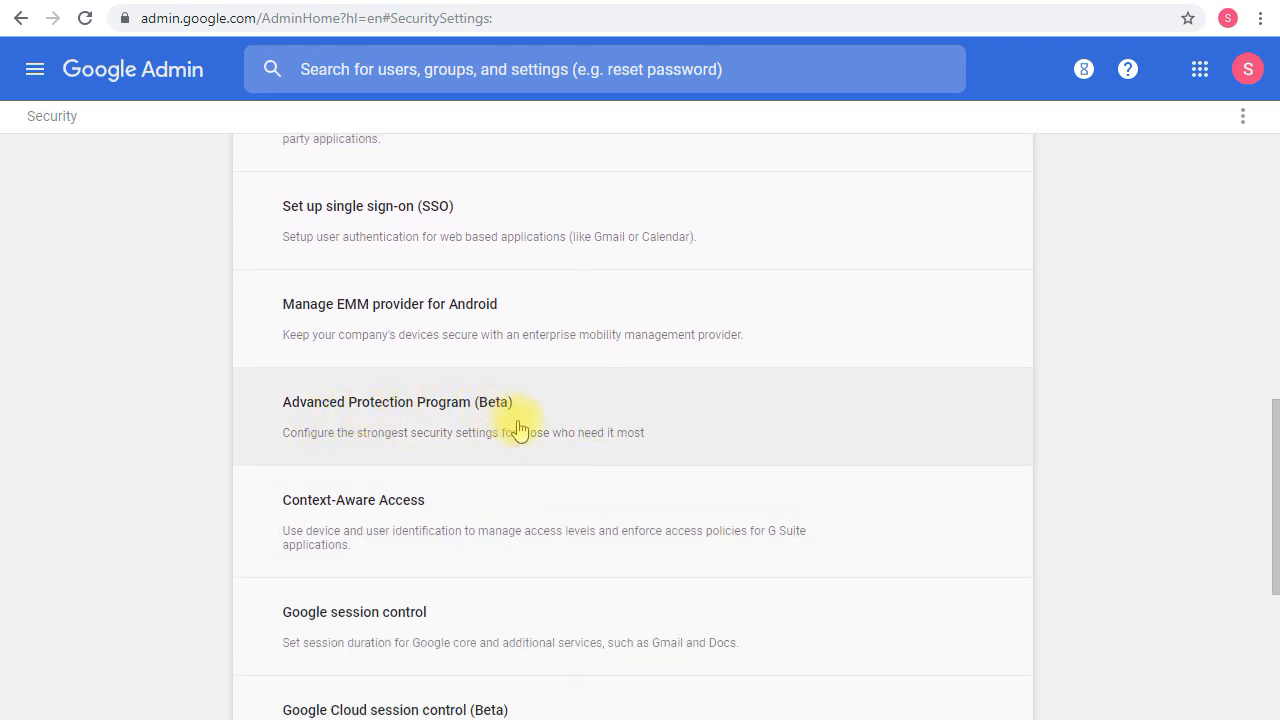
{"action": "mouse_move", "coordinate": [570, 420]}
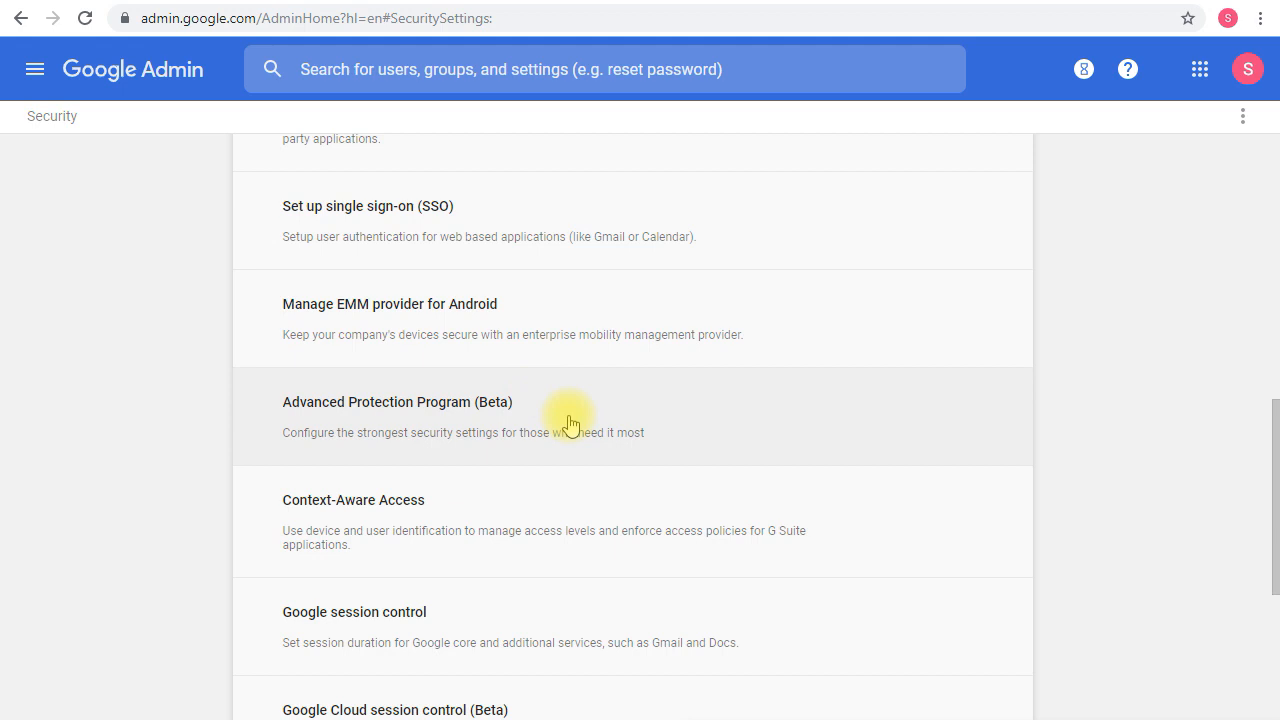
{"action": "left_click", "coordinate": [396, 402]}
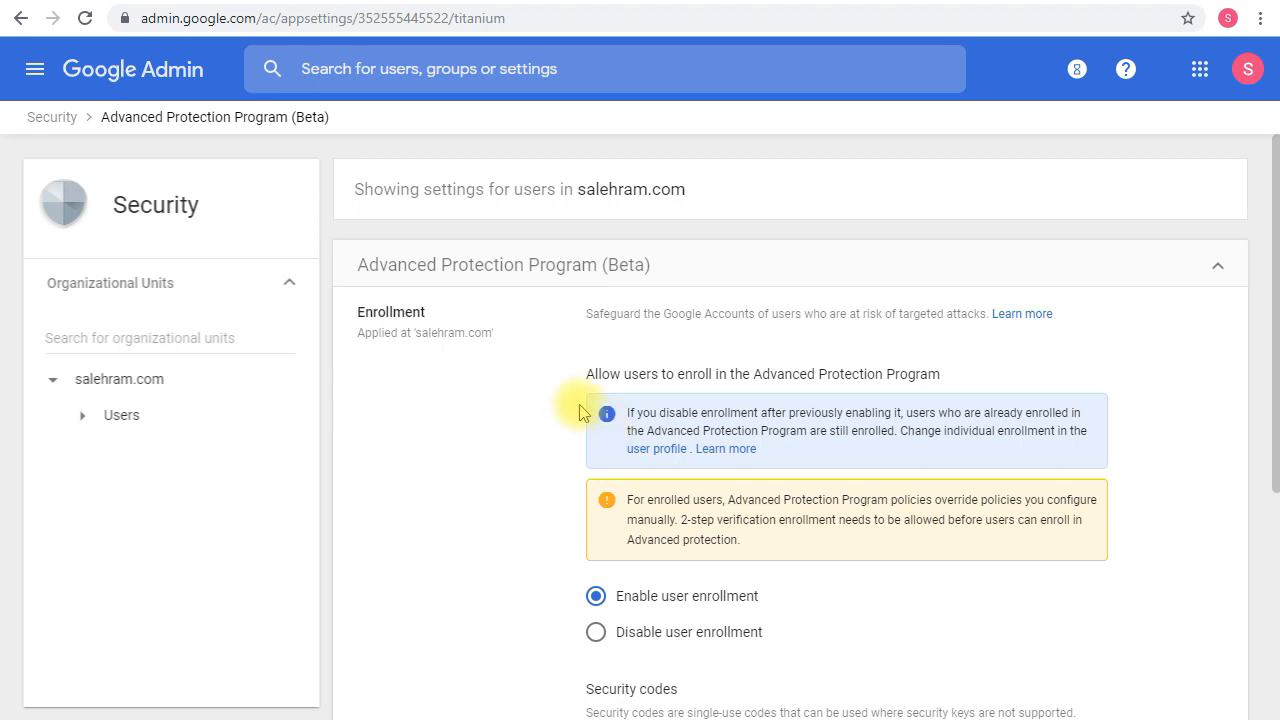
{"action": "scroll", "scroll_direction": "down", "scroll_amount": 3}
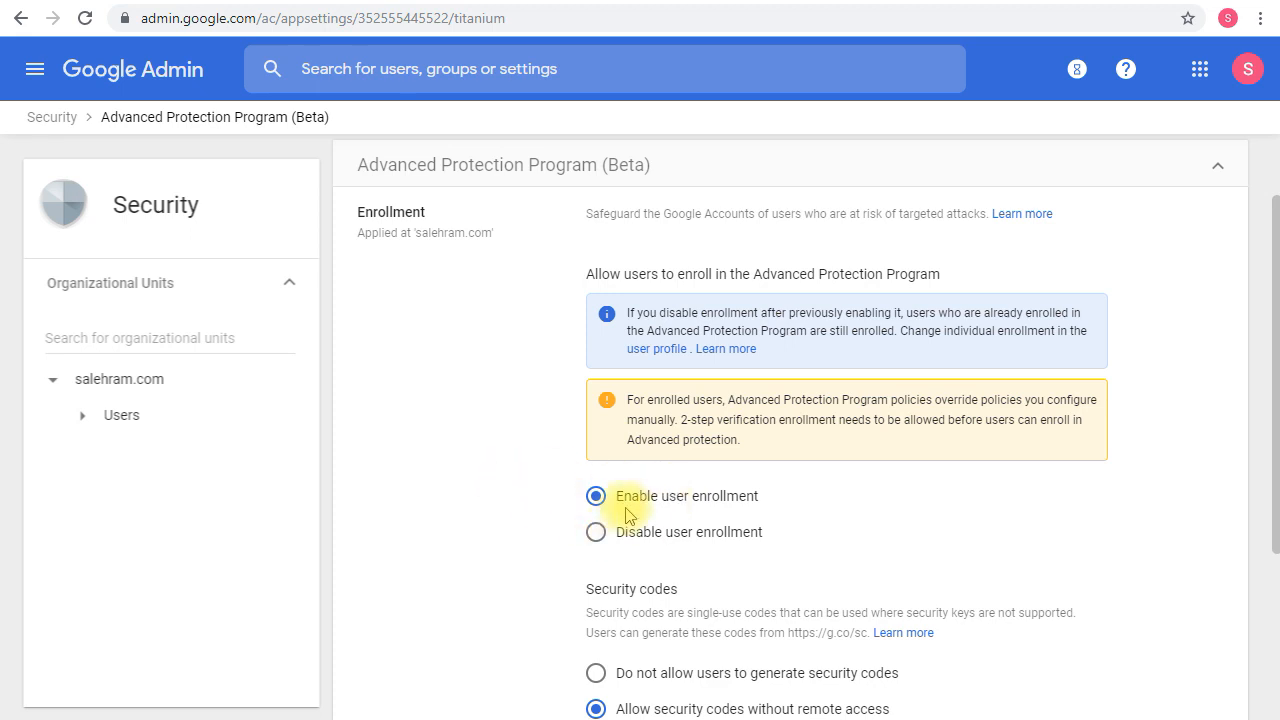
{"action": "scroll", "scroll_direction": "down", "scroll_amount": 3}
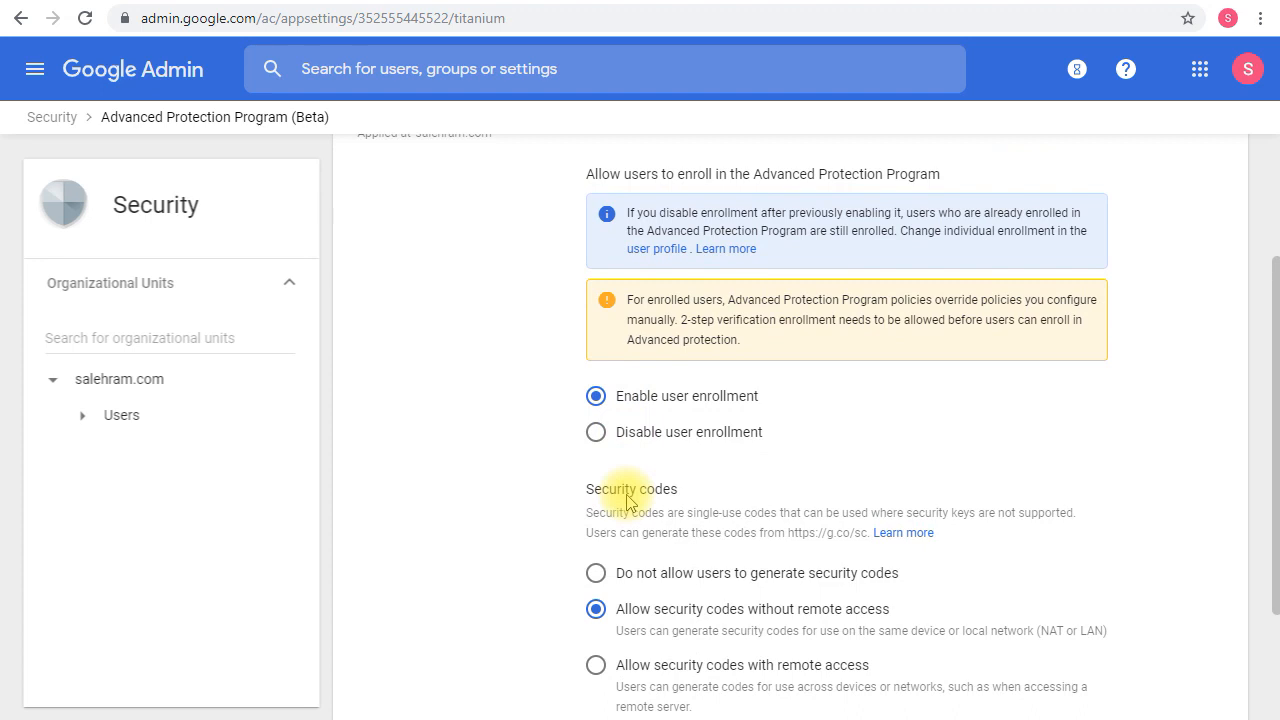
{"action": "scroll", "scroll_direction": "down", "scroll_amount": 3}
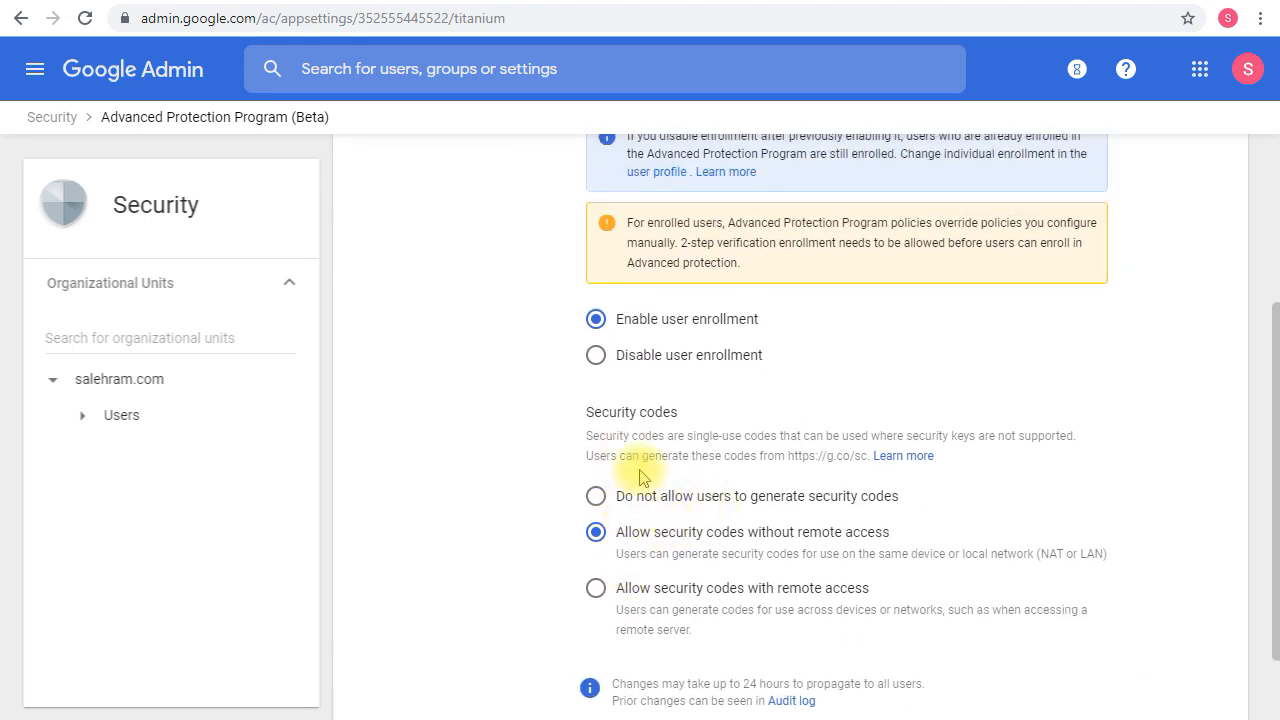
{"action": "mouse_move", "coordinate": [670, 432]}
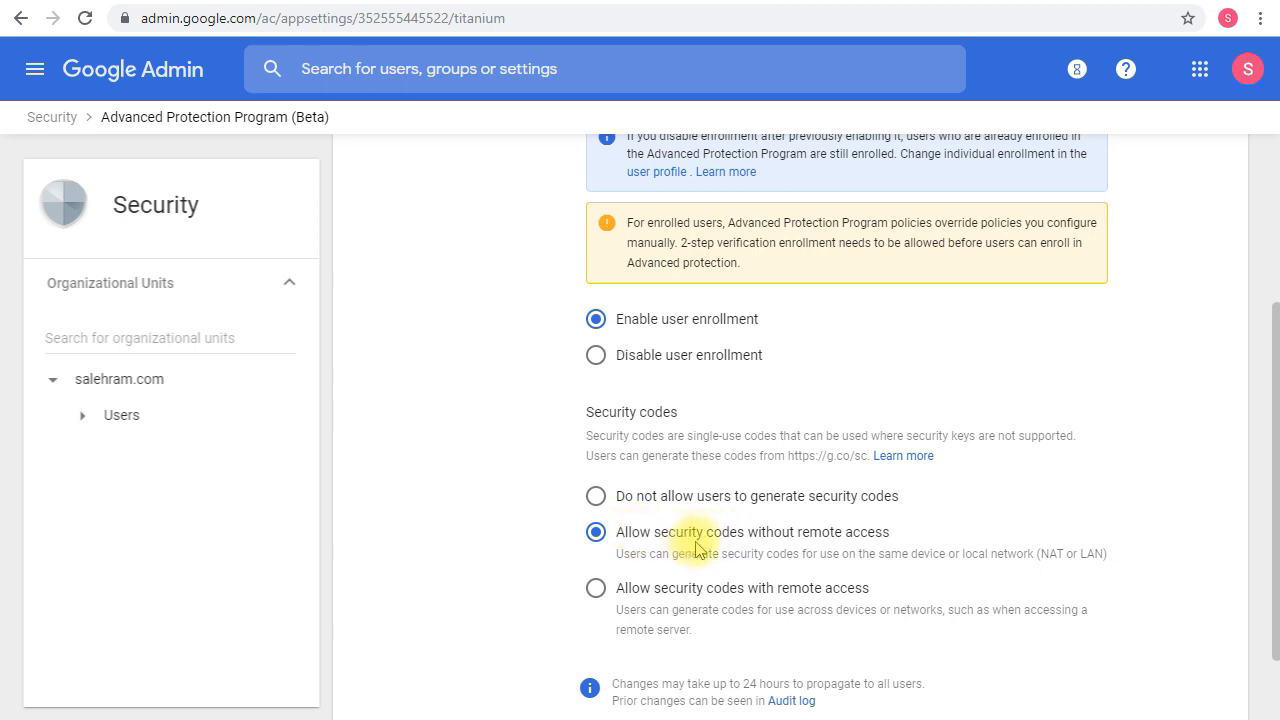
{"action": "mouse_move", "coordinate": [636, 532]}
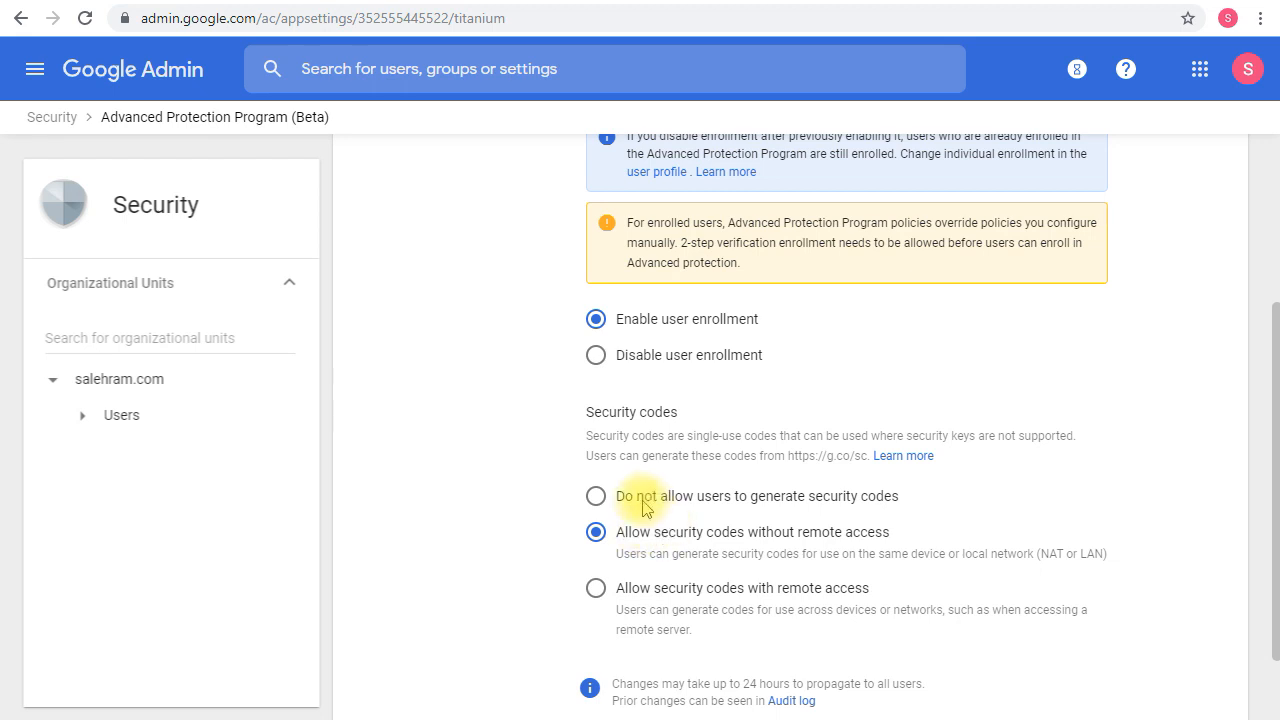
{"action": "mouse_move", "coordinate": [400, 470]}
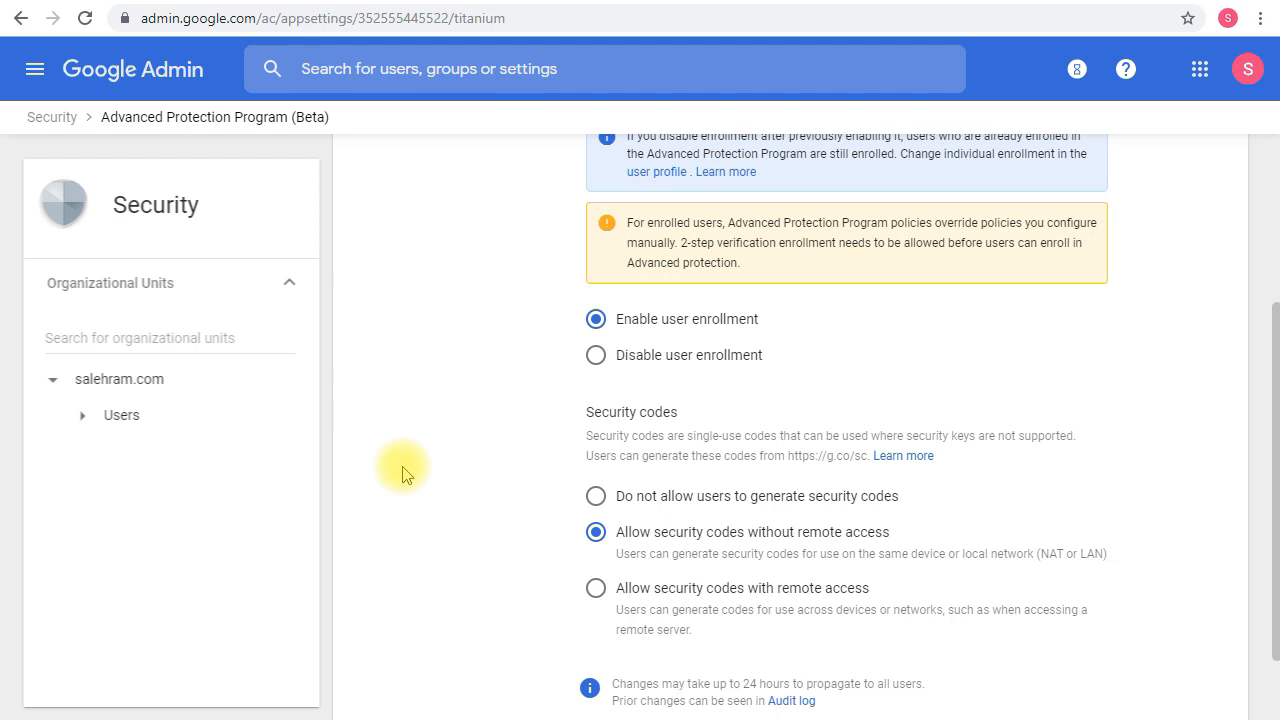
{"action": "mouse_move", "coordinate": [530, 12]}
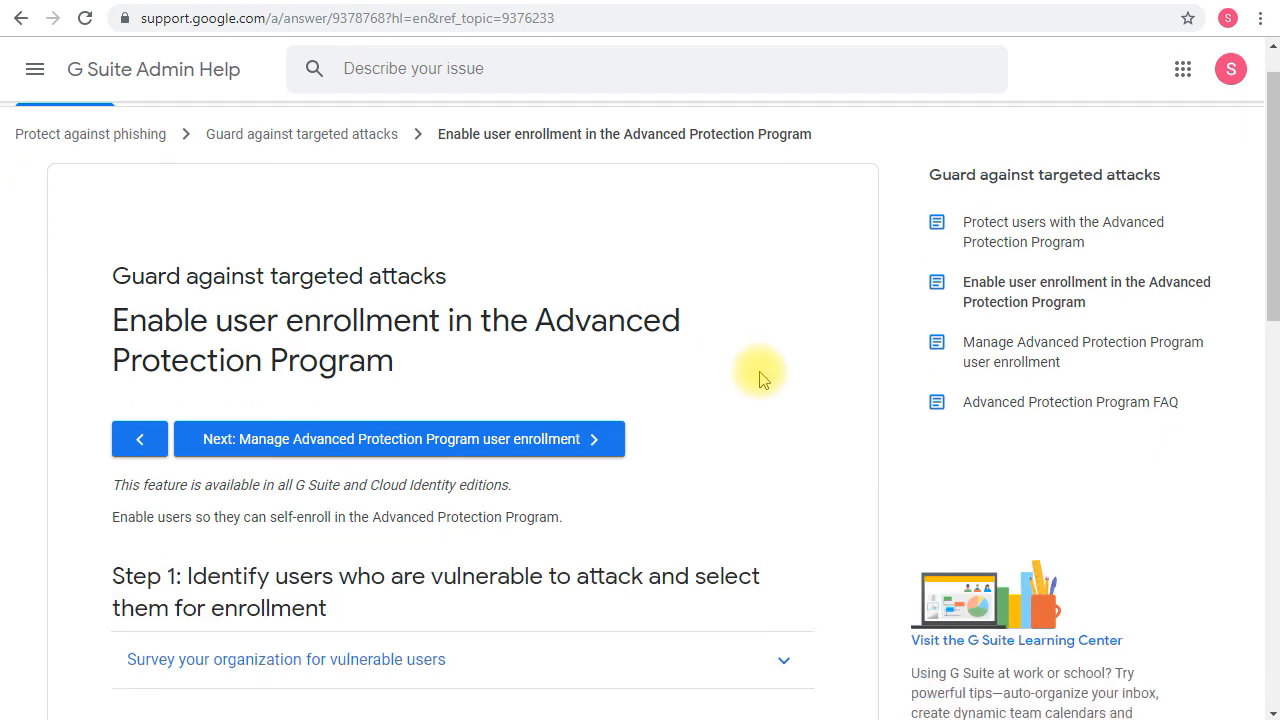
Step: Scroll through the help article's setup steps for enabling user enrollment
{"action": "scroll", "scroll_direction": "down", "scroll_amount": 3}
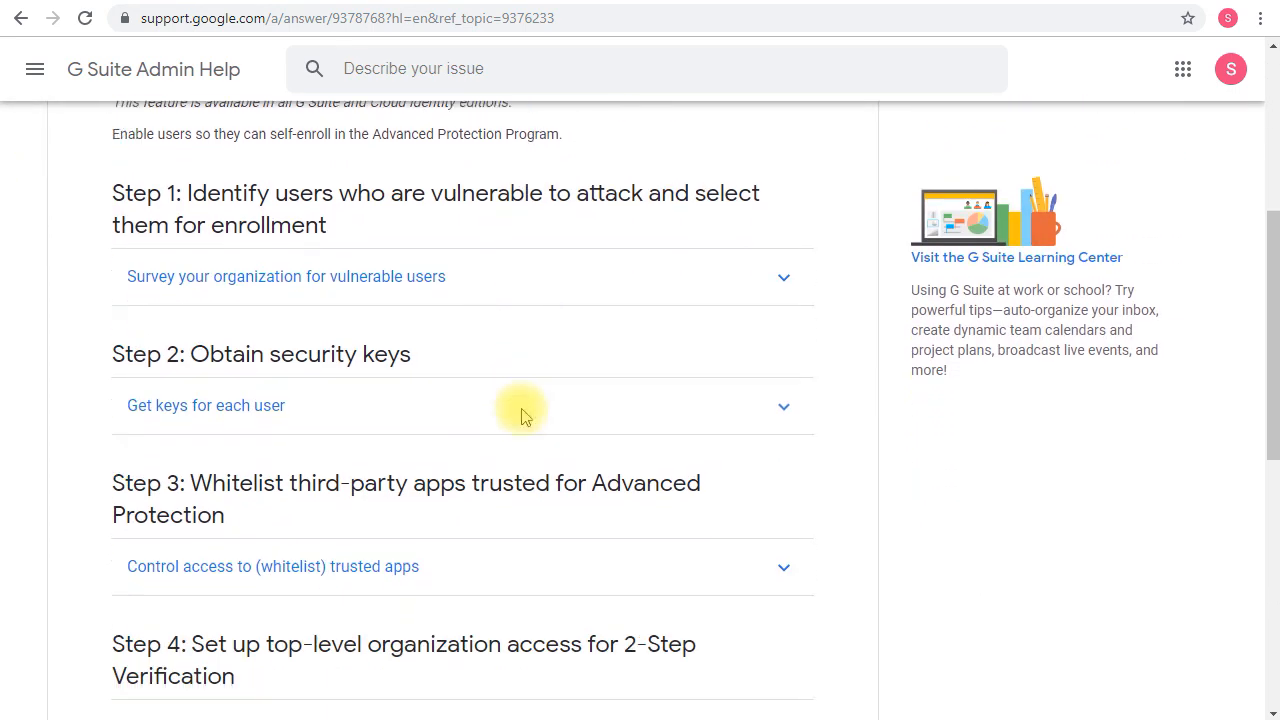
{"action": "scroll", "scroll_direction": "down", "scroll_amount": 3}
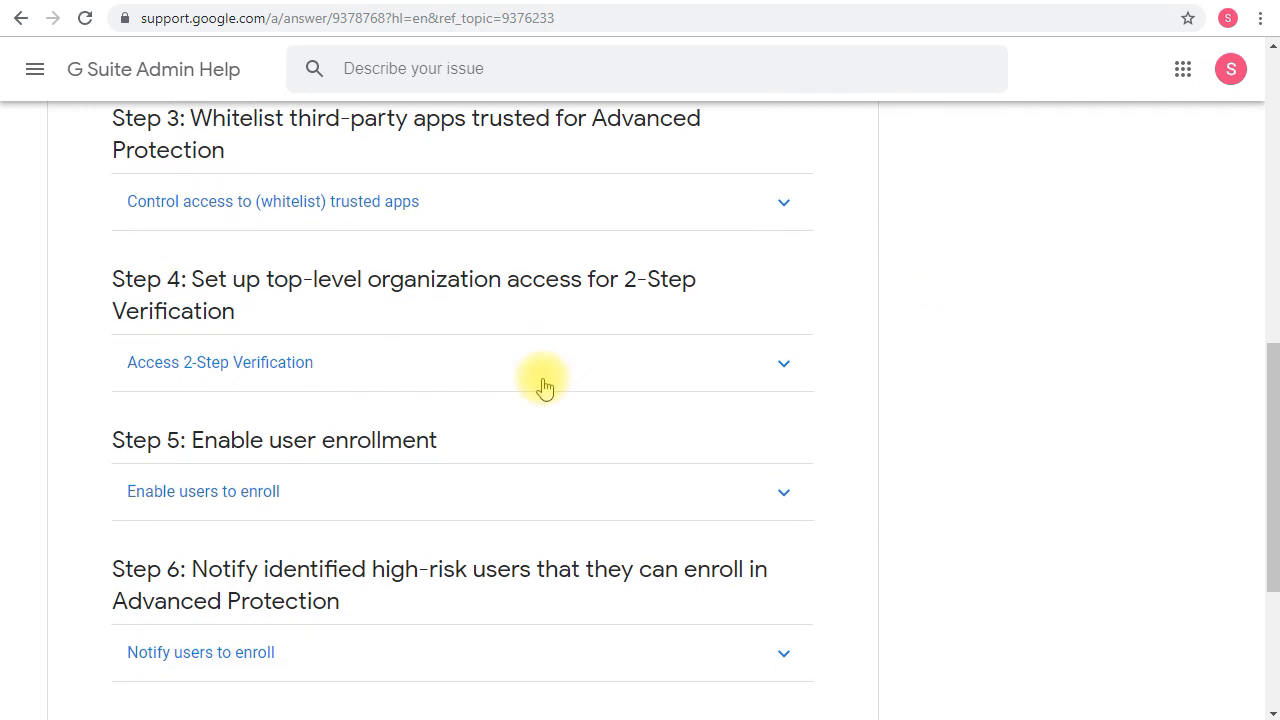
{"action": "scroll", "scroll_direction": "down", "scroll_amount": 3}
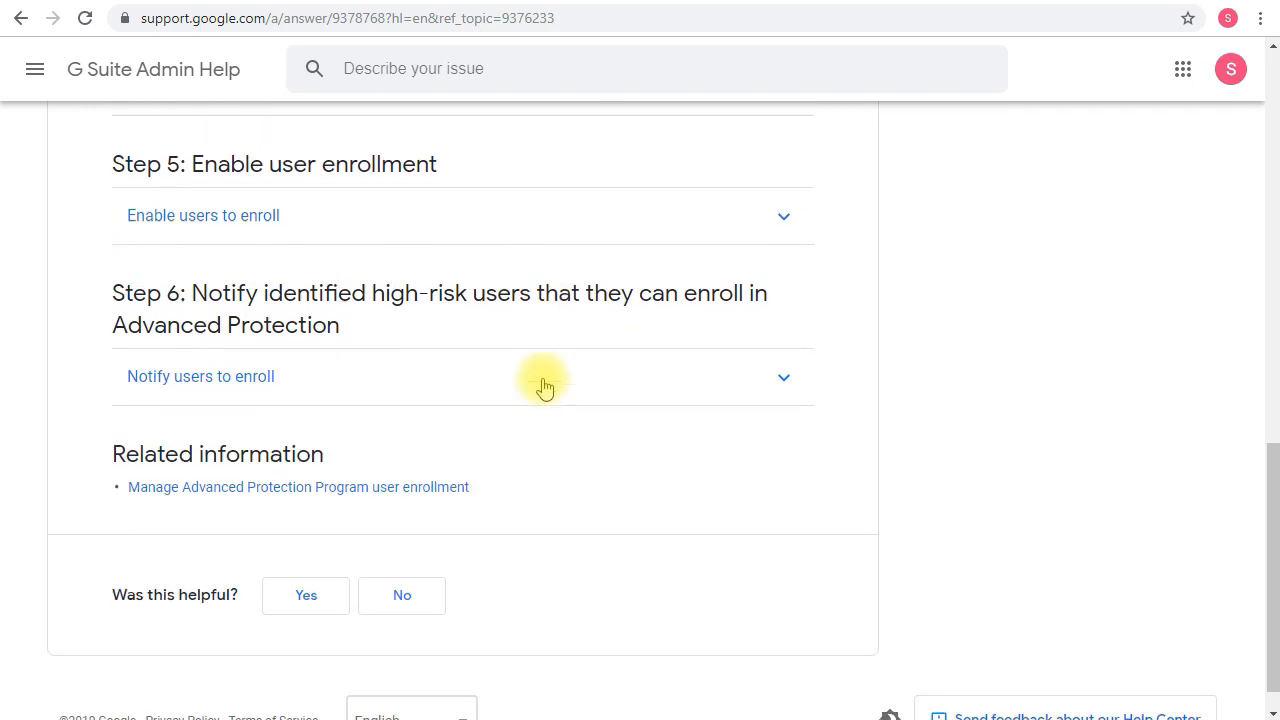
{"action": "scroll", "scroll_direction": "up", "scroll_amount": 3}
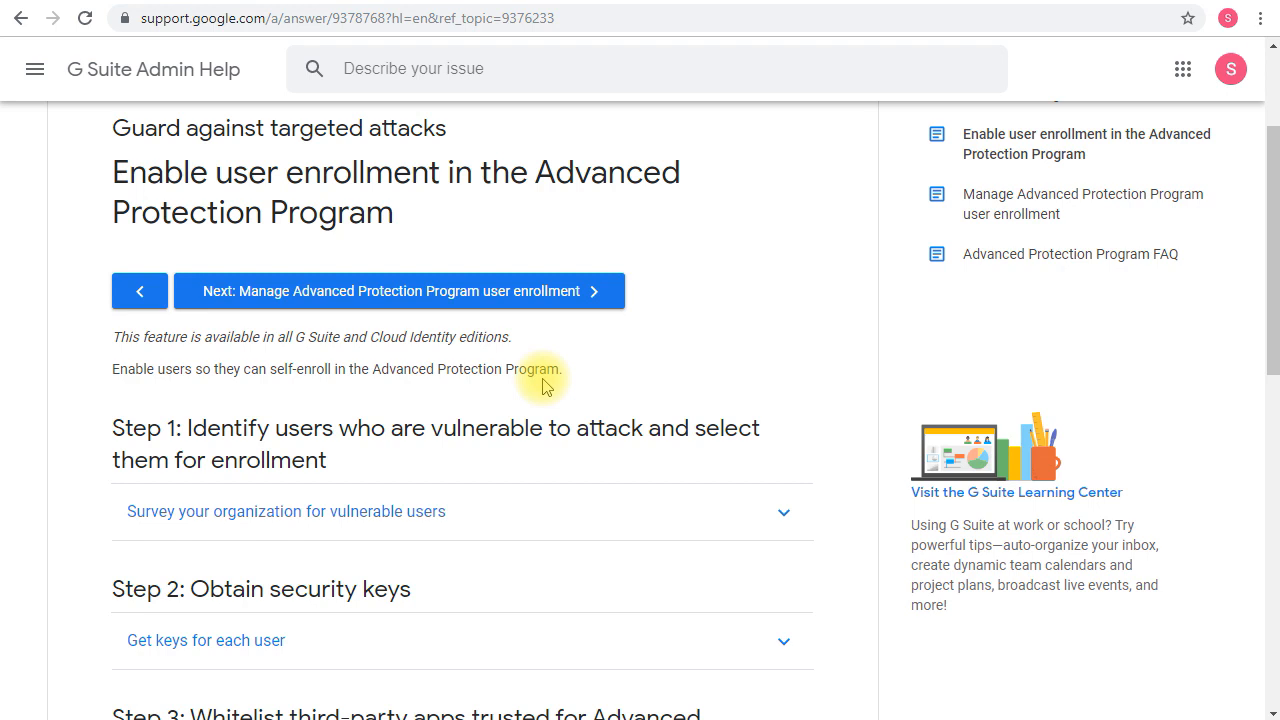
{"action": "mouse_move", "coordinate": [544, 424]}
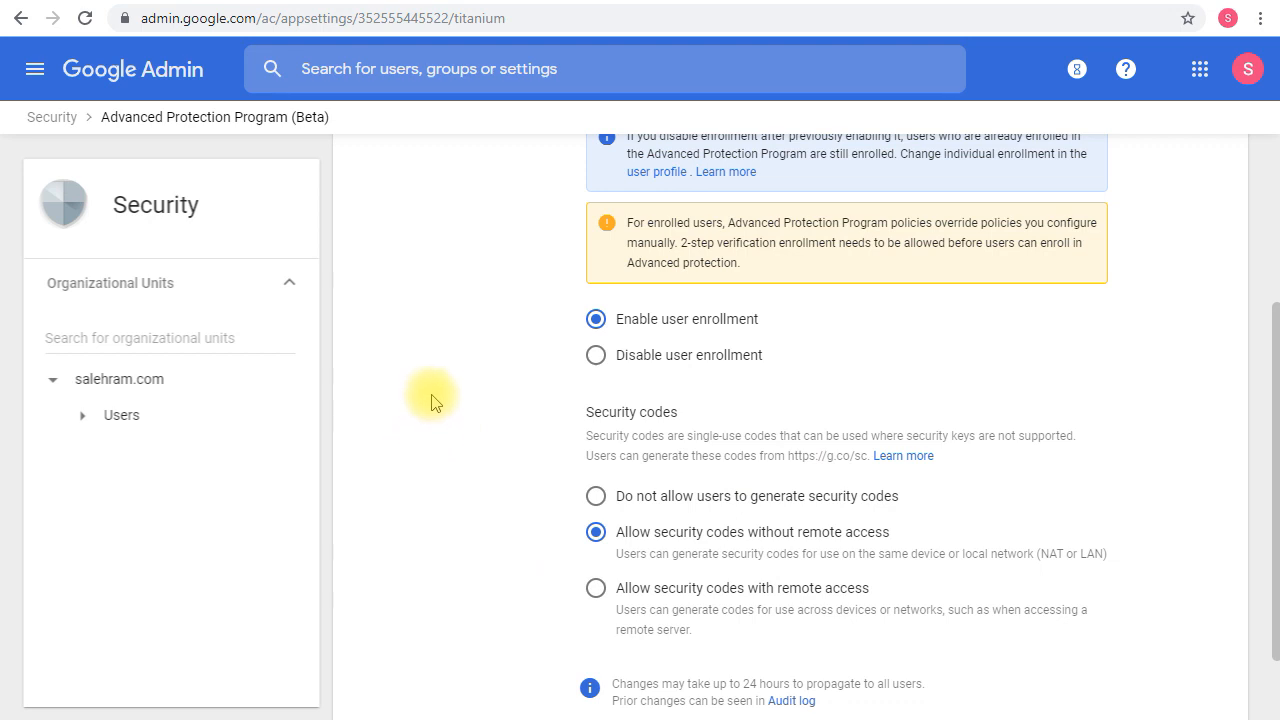
{"action": "mouse_move", "coordinate": [420, 404]}
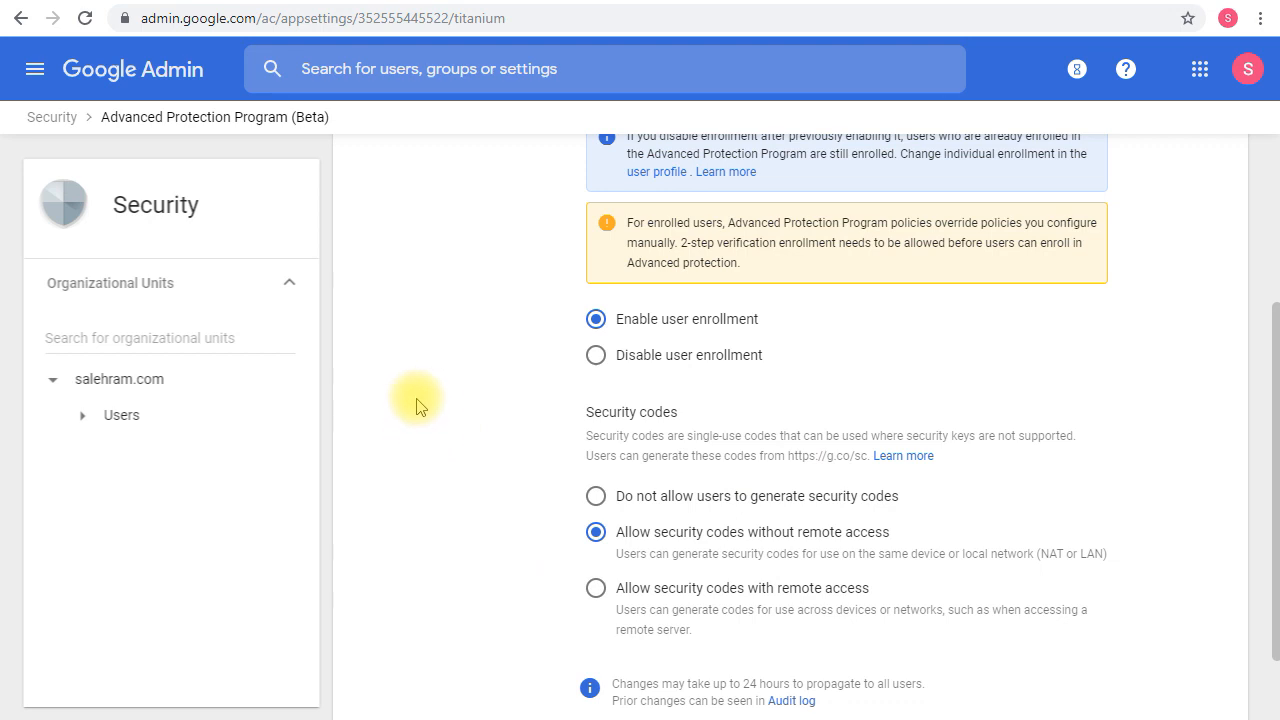
{"action": "mouse_move", "coordinate": [408, 432]}
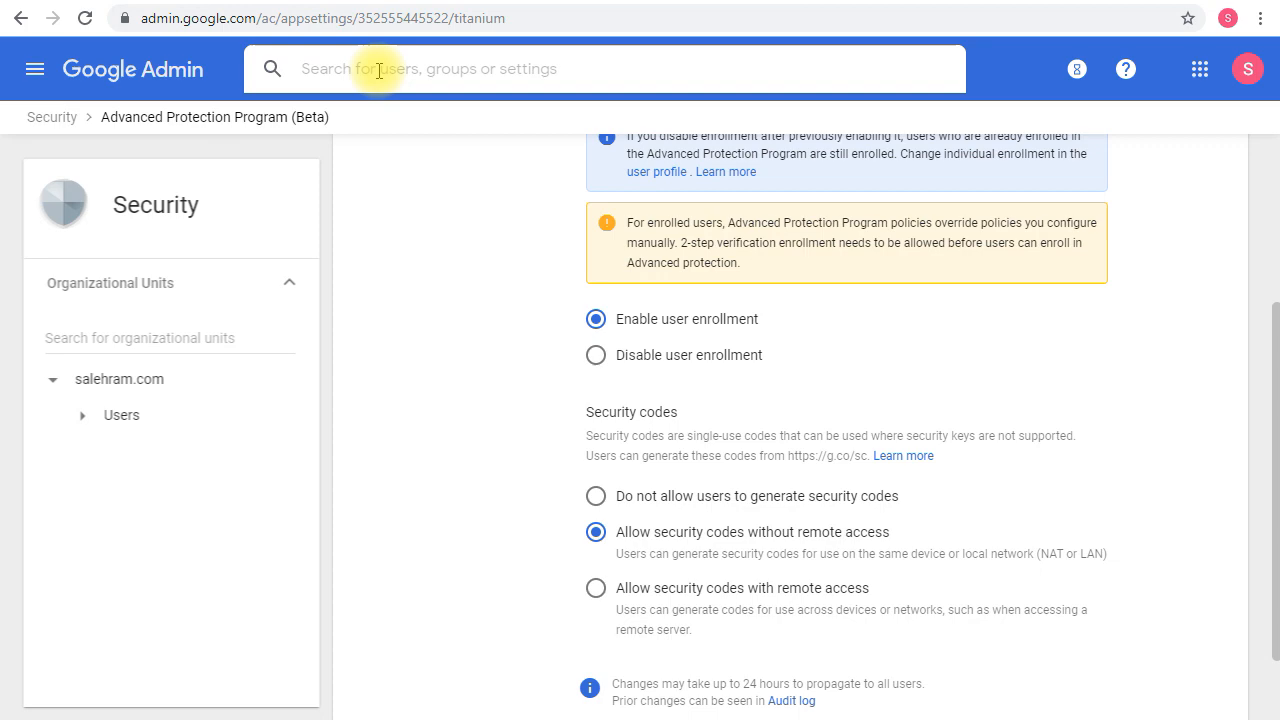
Step: Find the 'admin' user and view their Security section with Advanced Protection off
{"action": "type", "text": "admin"}
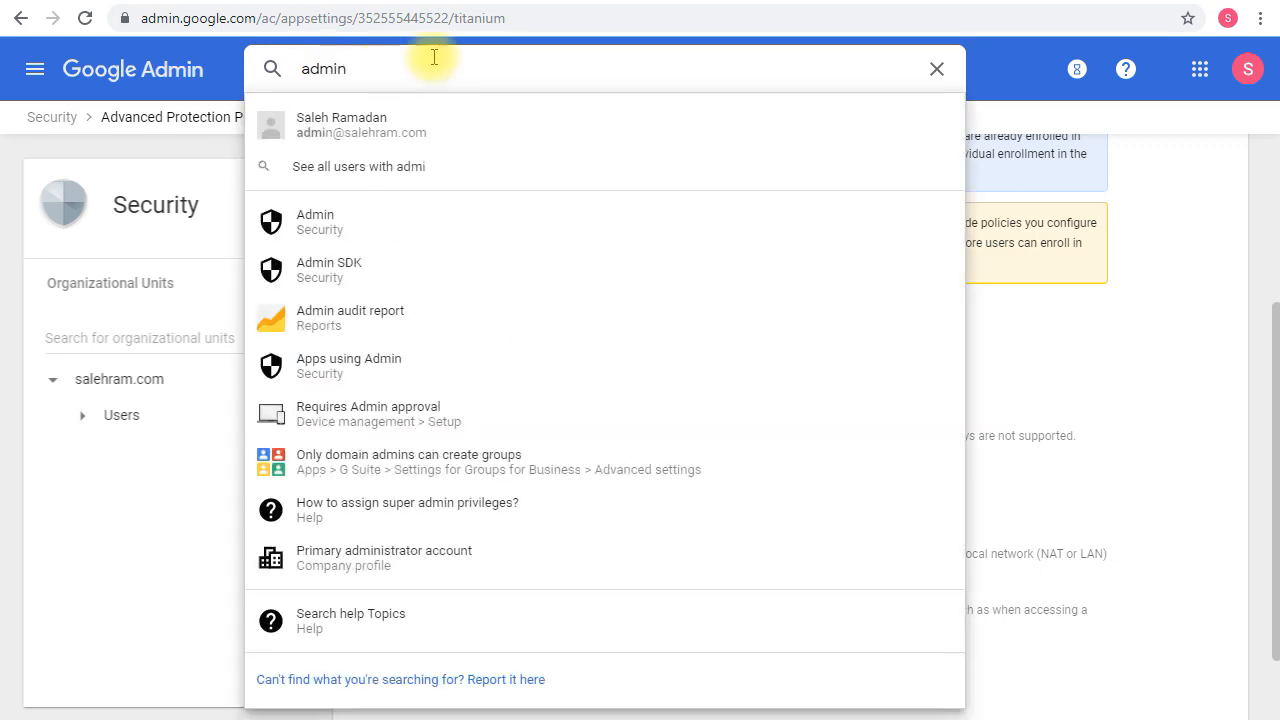
{"action": "left_click", "coordinate": [340, 124]}
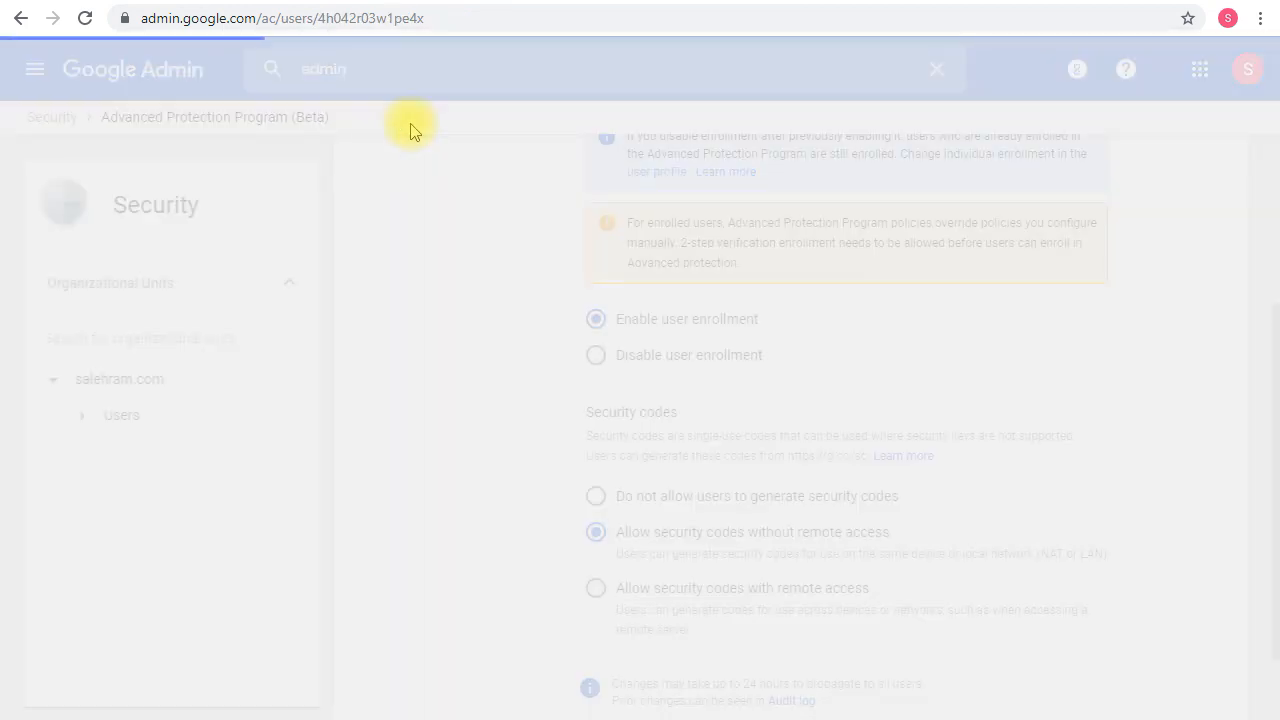
{"action": "left_click", "coordinate": [20, 18]}
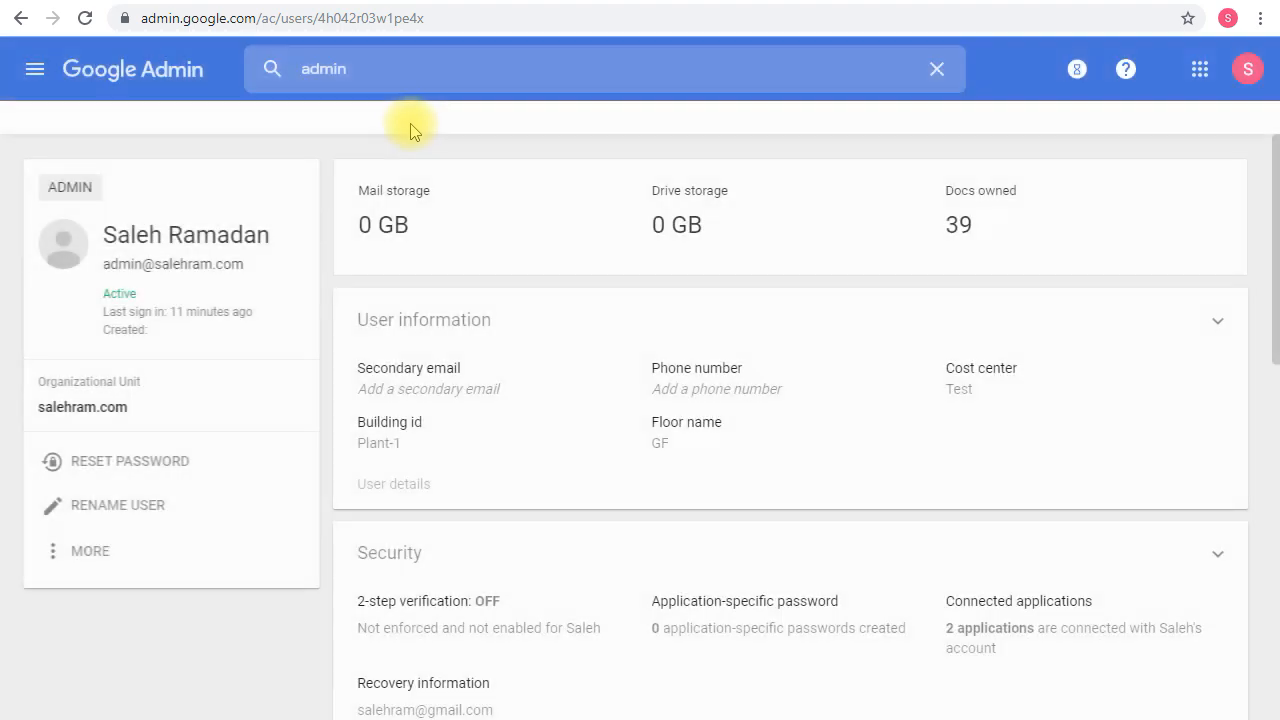
{"action": "mouse_move", "coordinate": [360, 378]}
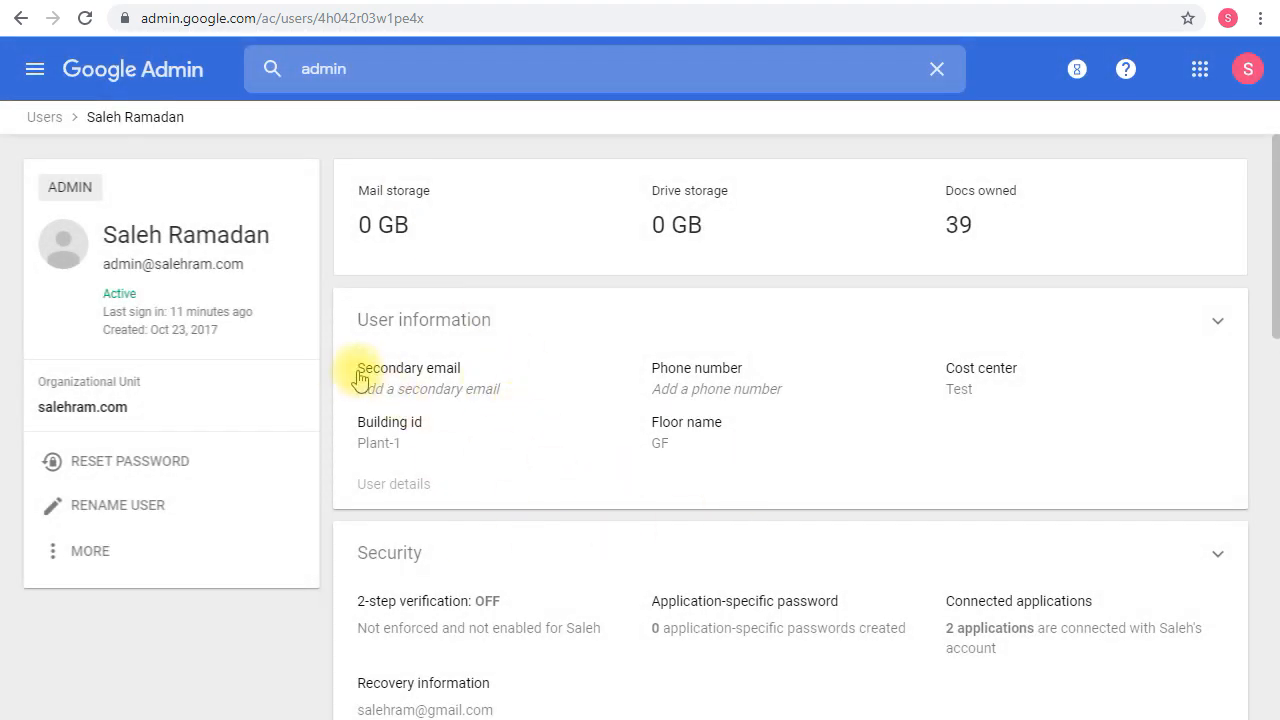
{"action": "scroll", "scroll_direction": "down", "scroll_amount": 3}
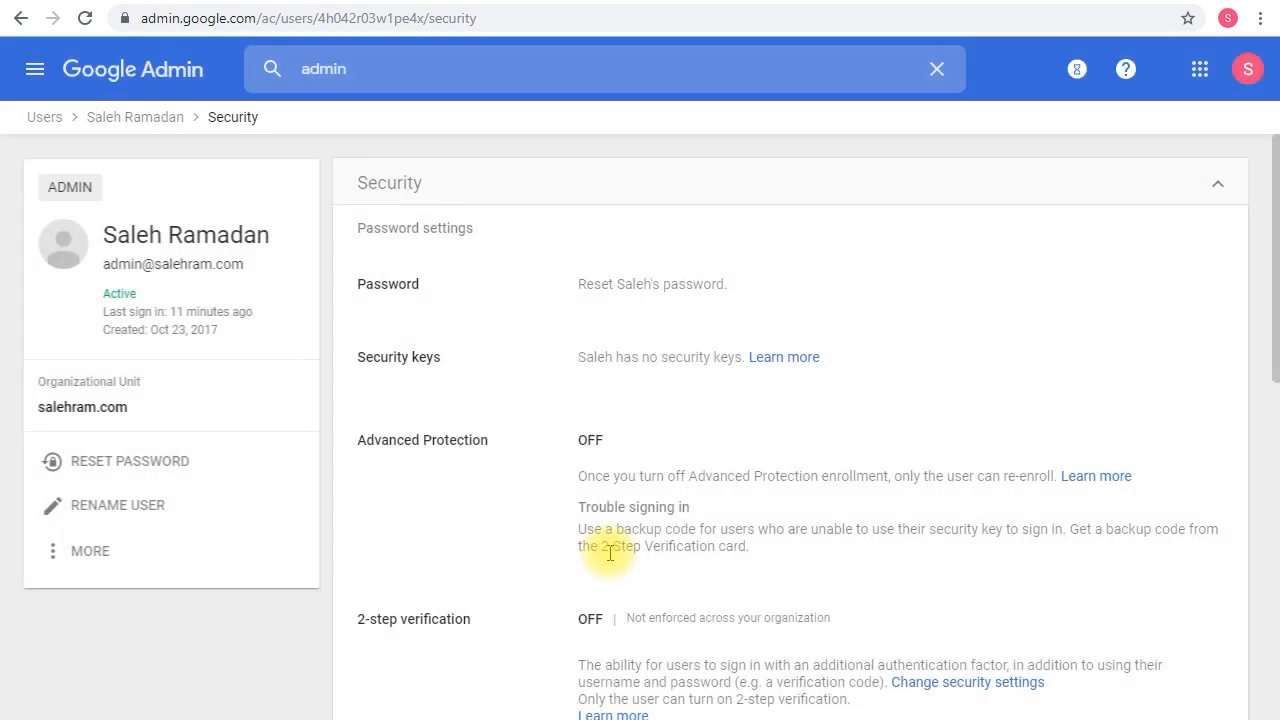
{"action": "double_click", "coordinate": [422, 440]}
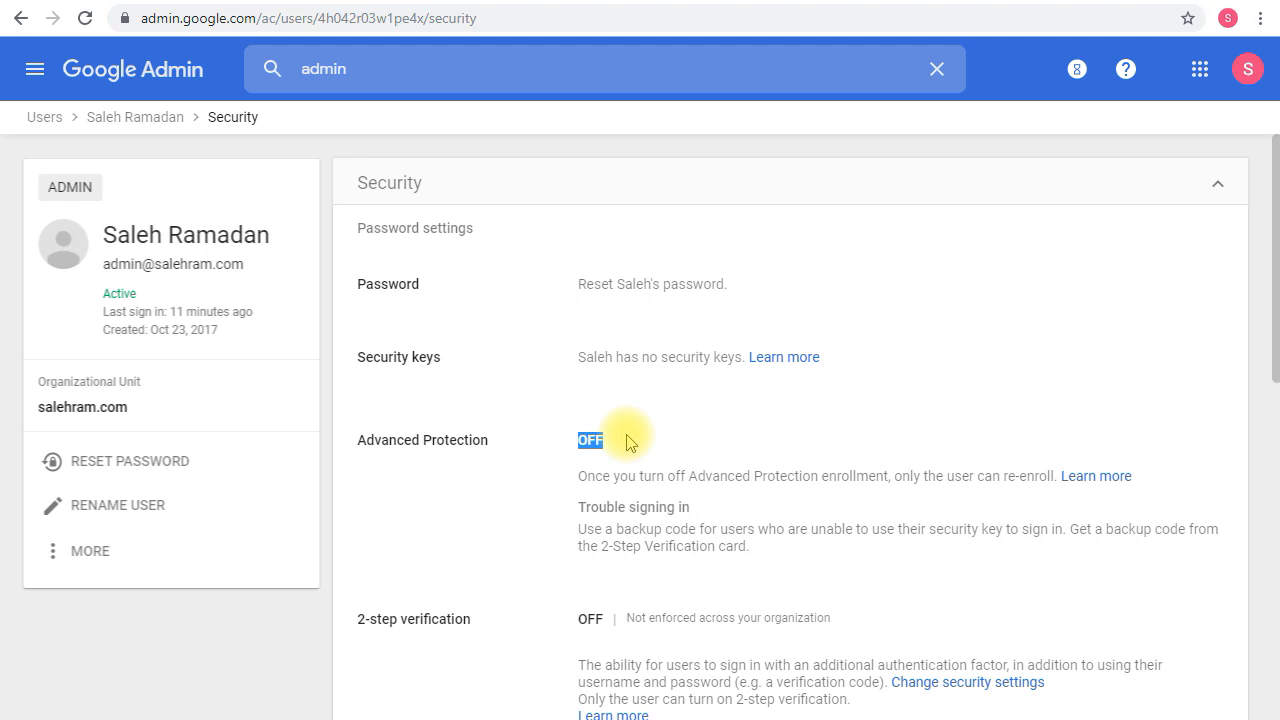
{"action": "mouse_move", "coordinate": [204, 116]}
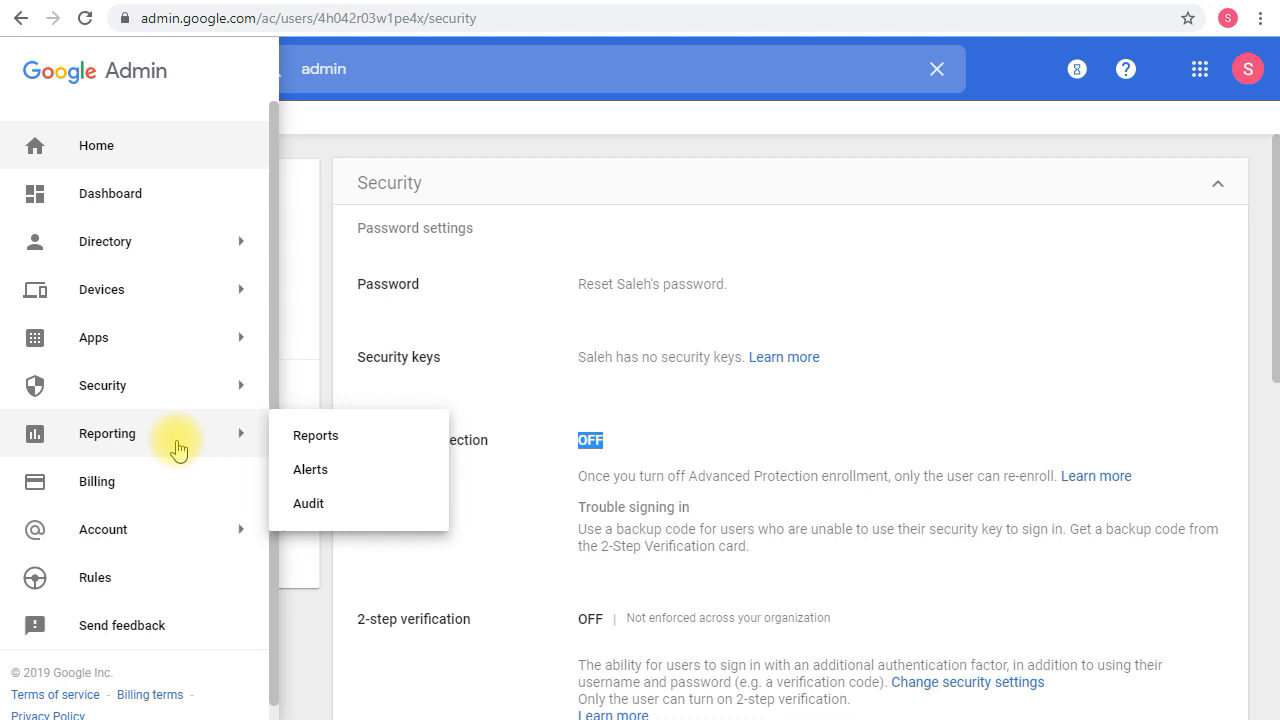
{"action": "mouse_move", "coordinate": [320, 510]}
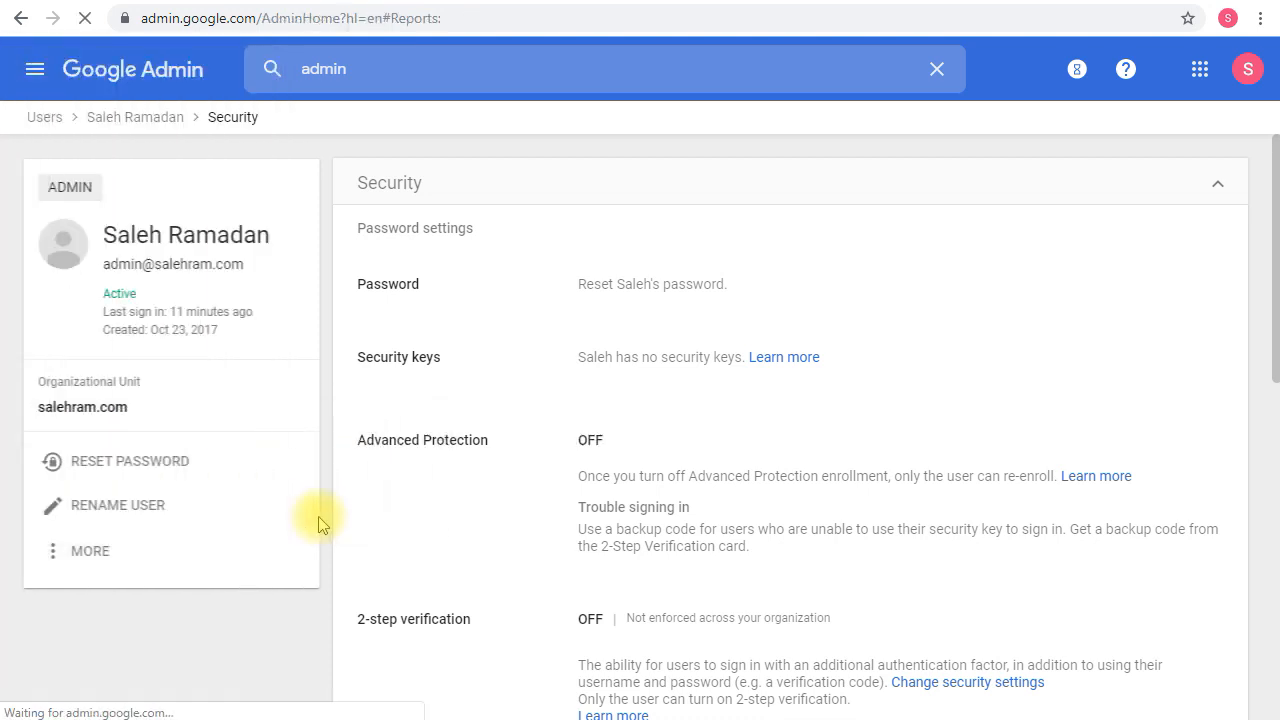
Step: Go to Reporting > Audit and load the User Accounts audit log
{"action": "left_click", "coordinate": [936, 68]}
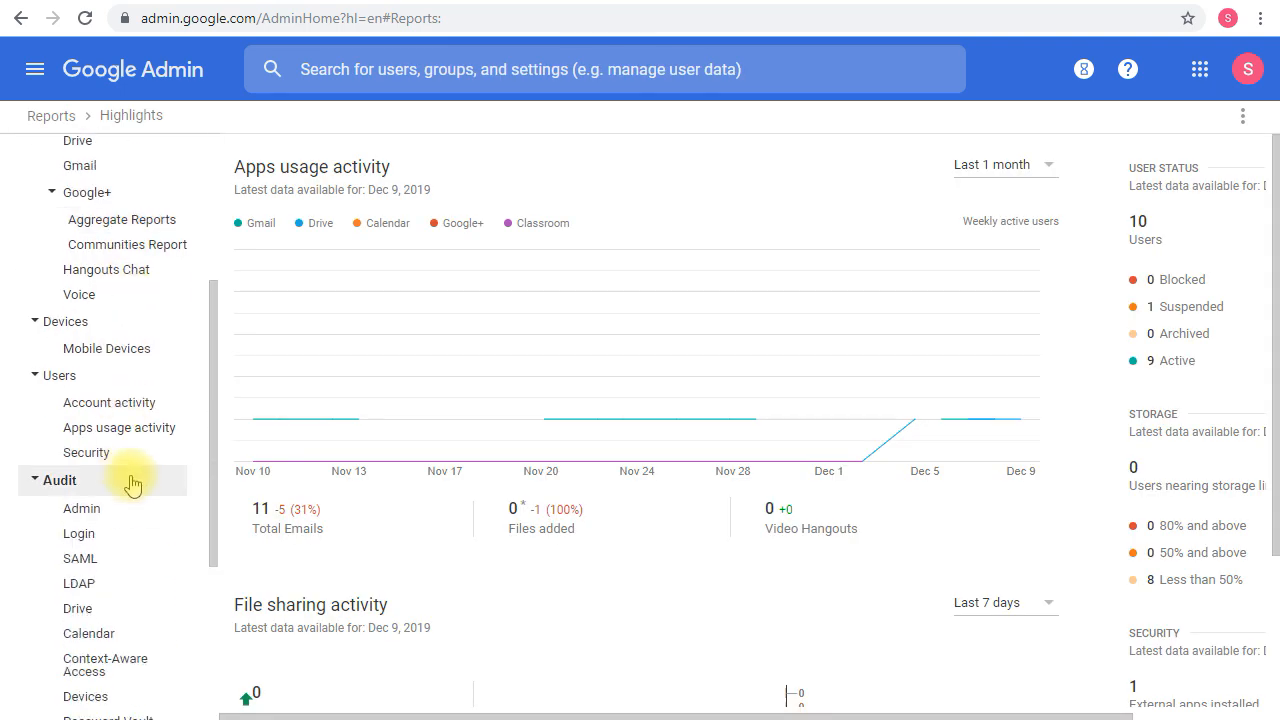
{"action": "scroll", "scroll_direction": "down", "scroll_amount": 3}
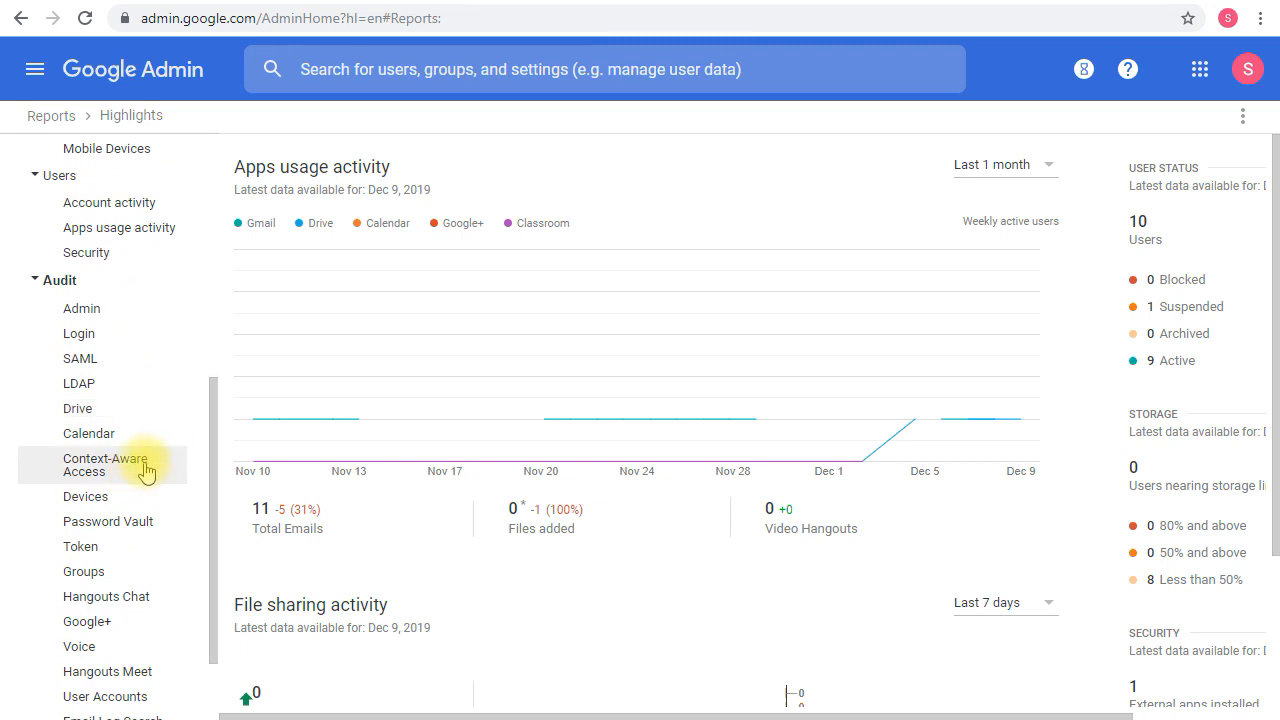
{"action": "left_click", "coordinate": [104, 596]}
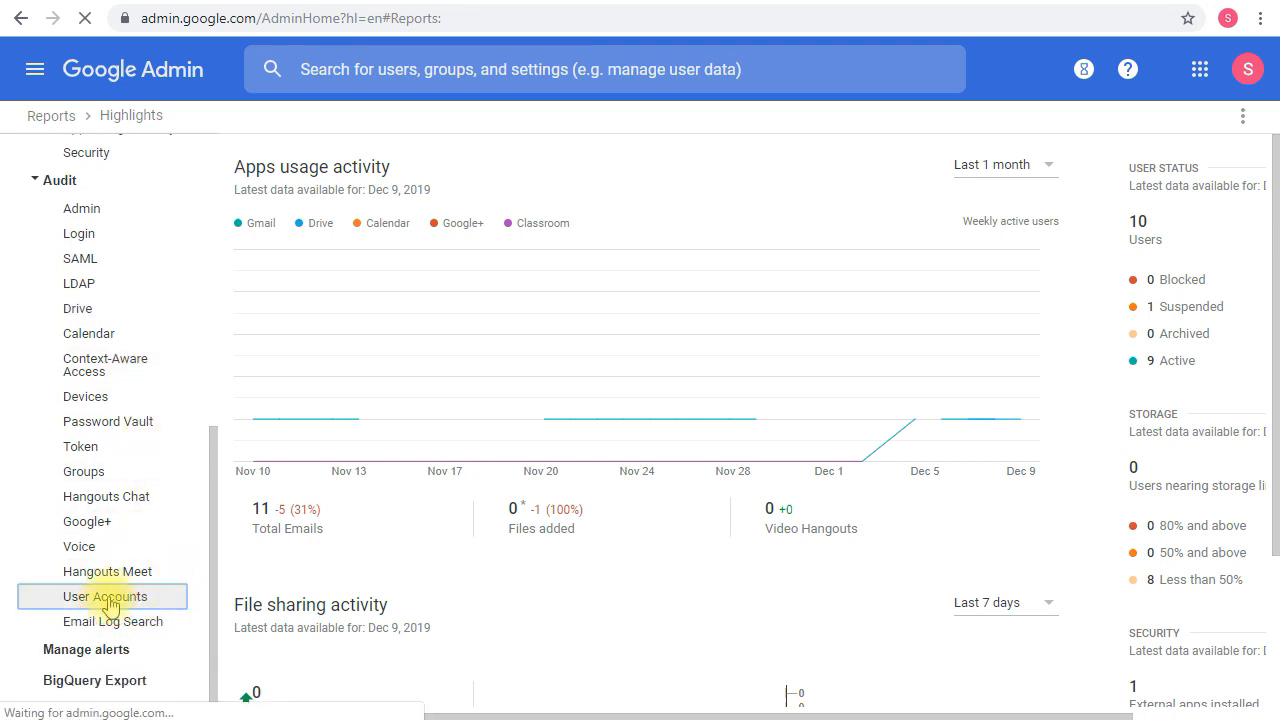
{"action": "left_click", "coordinate": [104, 596]}
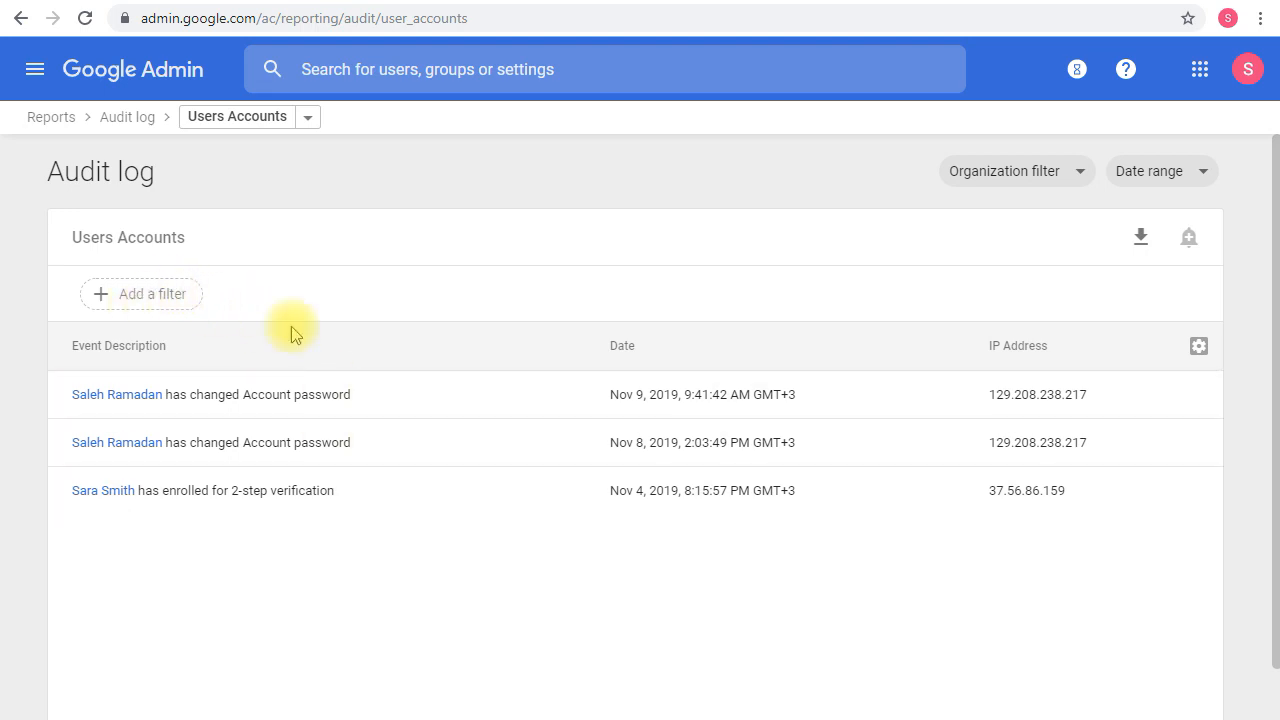
{"action": "mouse_move", "coordinate": [428, 456]}
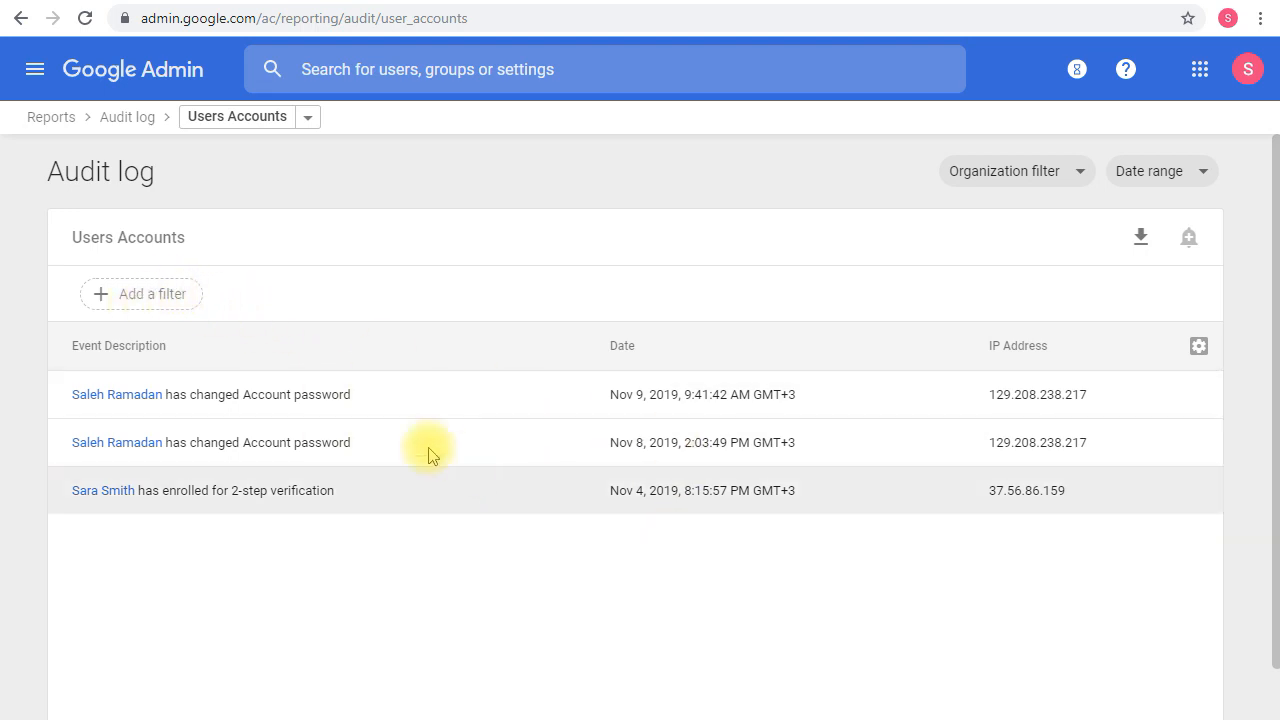
Step: Add an Event name filter listing Advanced Protection enroll and unenroll events
{"action": "left_click", "coordinate": [140, 292]}
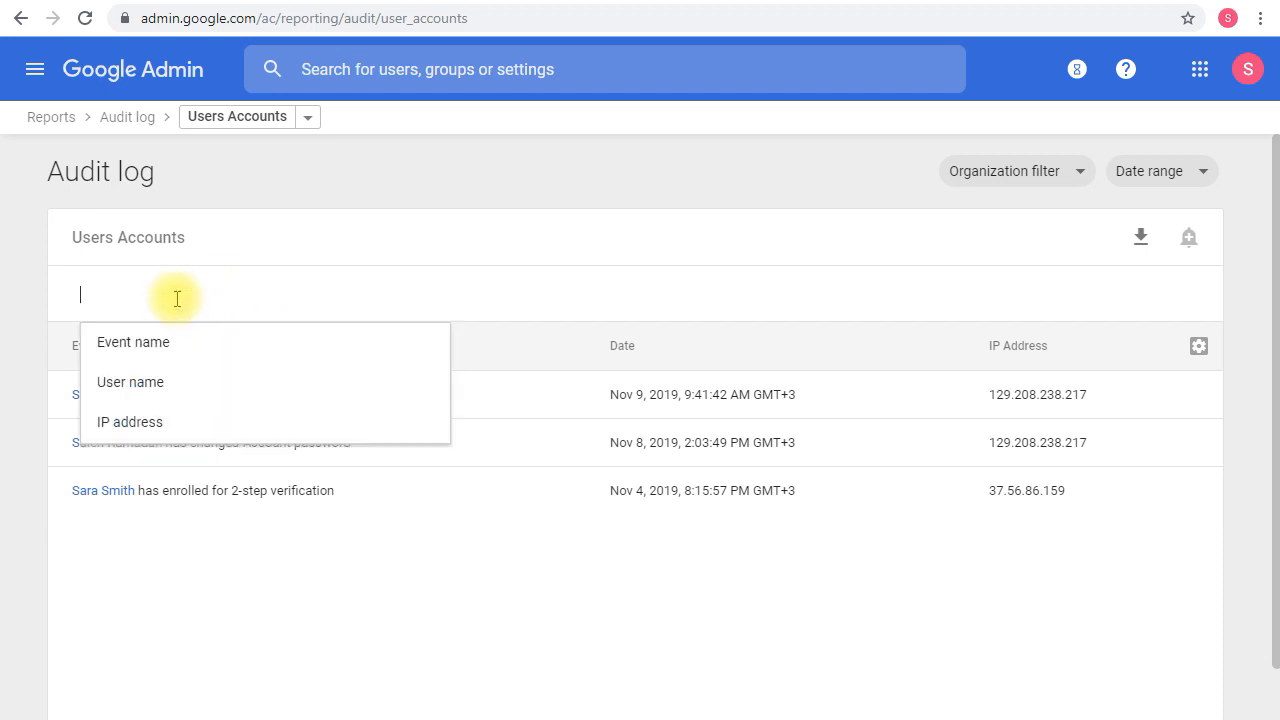
{"action": "left_click", "coordinate": [132, 342]}
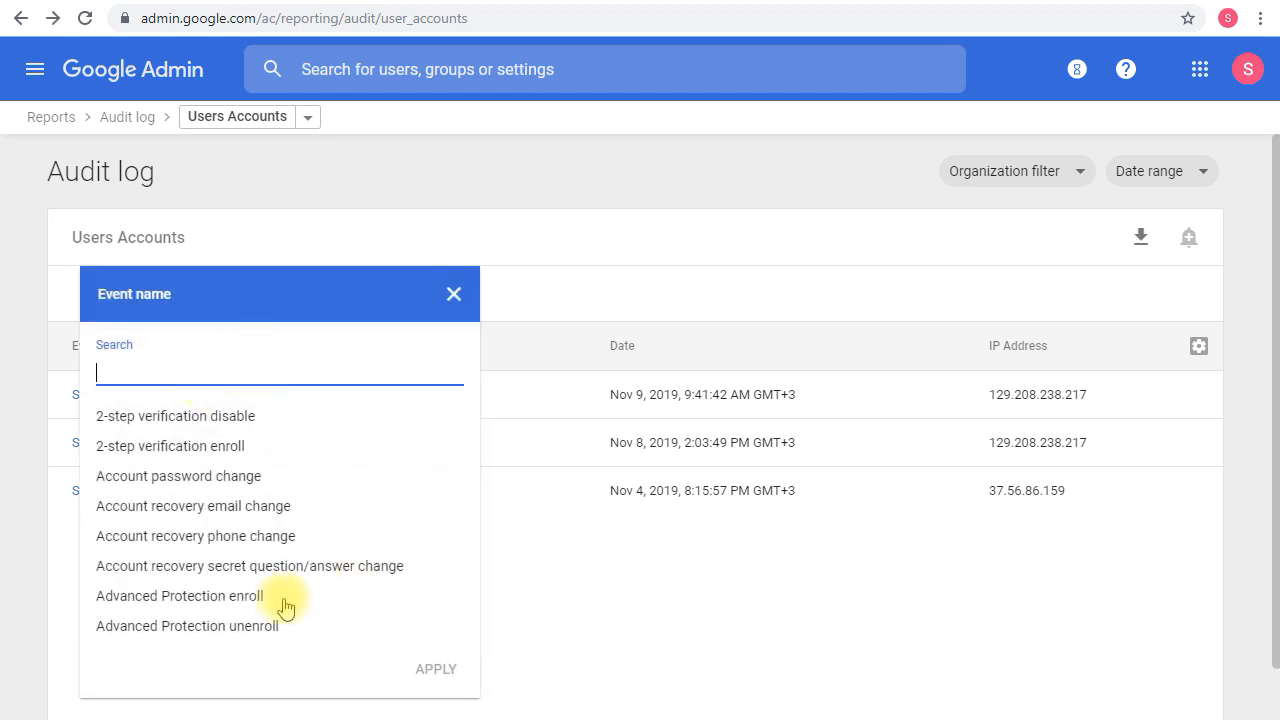
{"action": "mouse_move", "coordinate": [208, 632]}
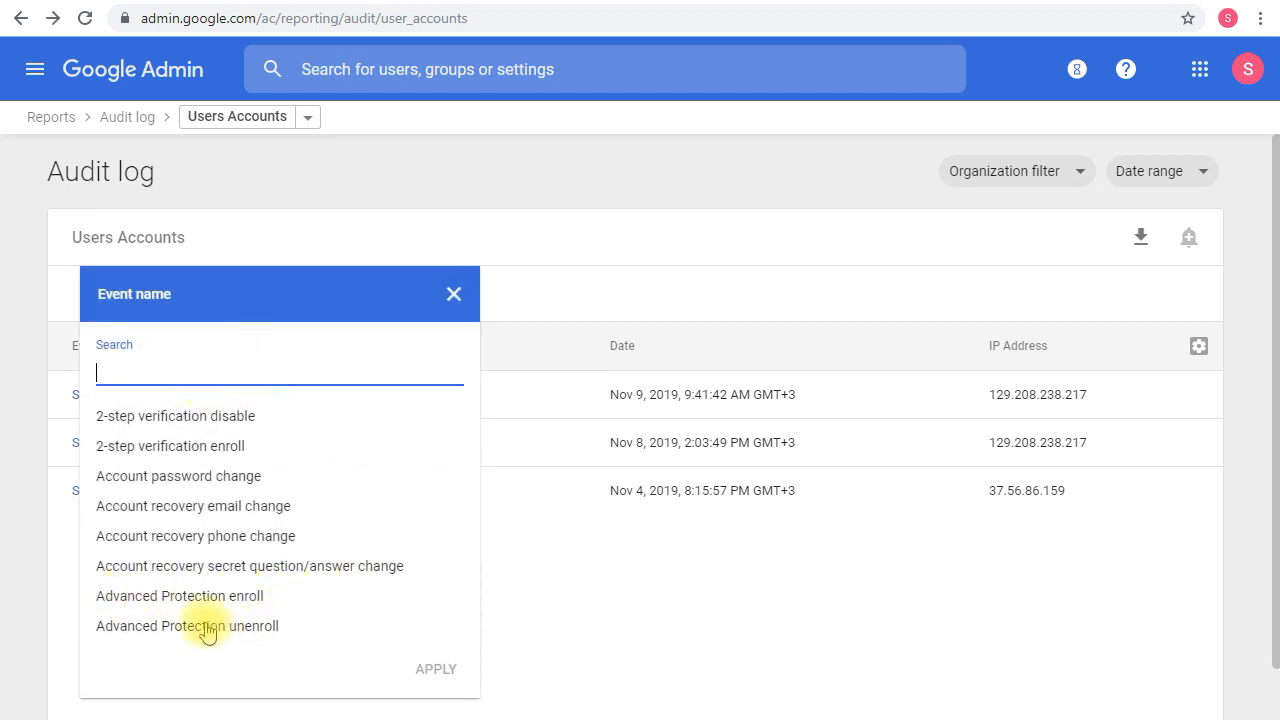
{"action": "mouse_move", "coordinate": [248, 596]}
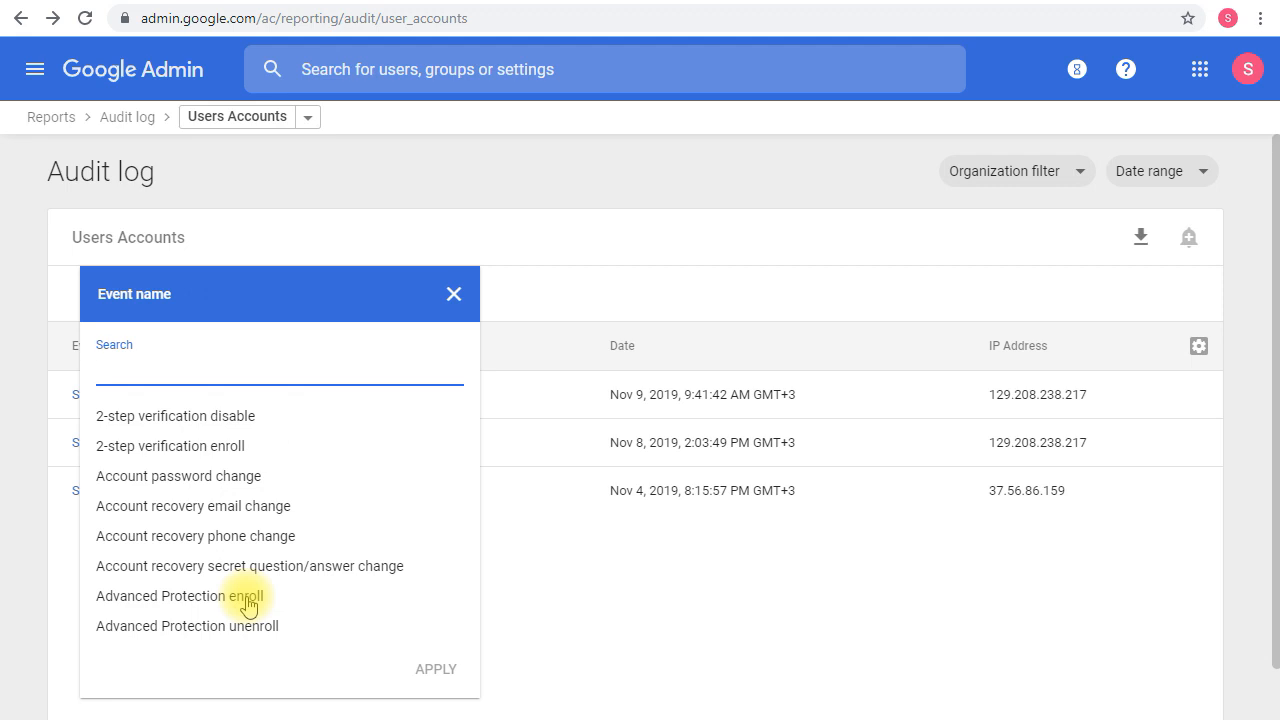
{"action": "mouse_move", "coordinate": [110, 284]}
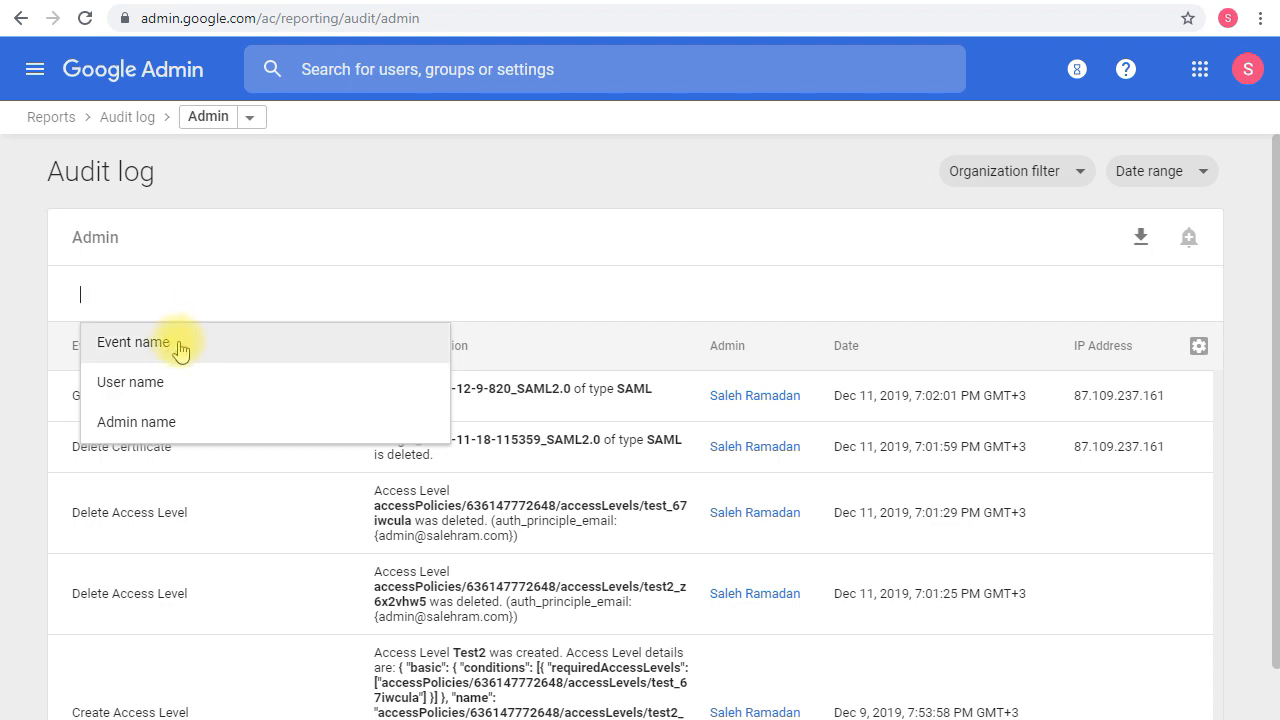
Step: Filter the Admin audit log by Event name to Application Setting Change events
{"action": "left_click", "coordinate": [132, 342]}
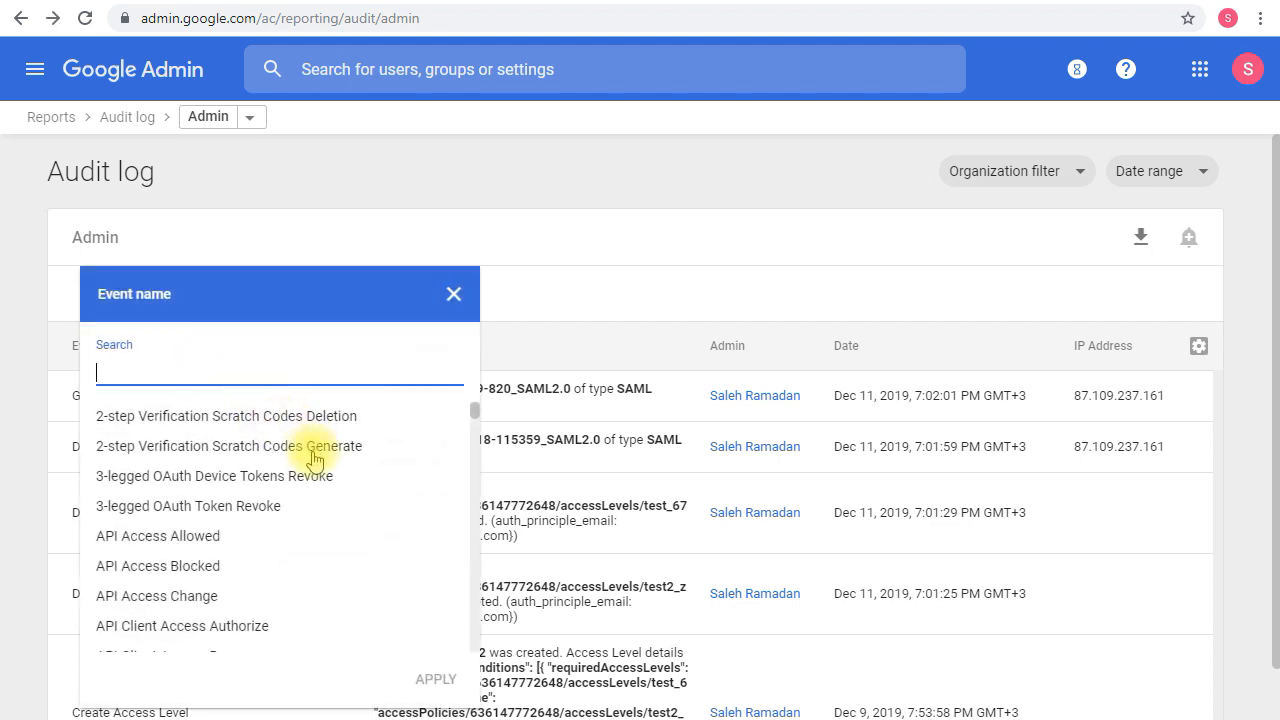
{"action": "mouse_move", "coordinate": [290, 456]}
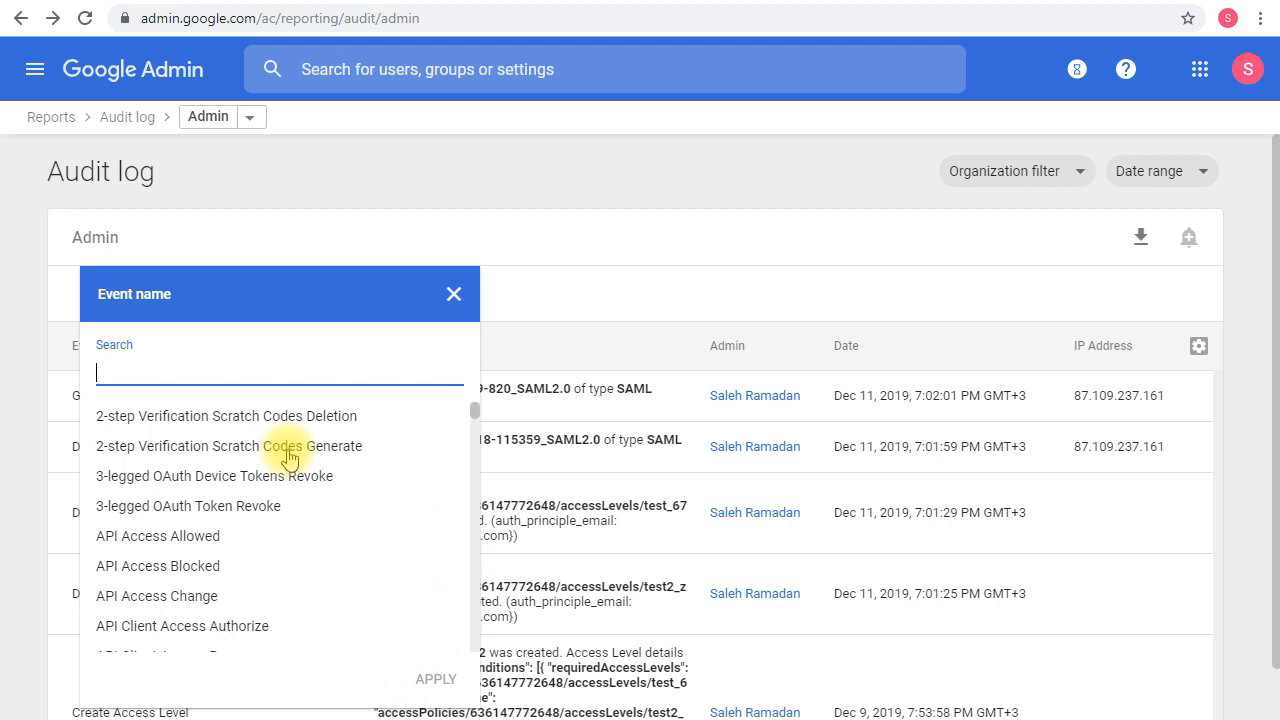
{"action": "scroll", "scroll_direction": "down", "scroll_amount": 3}
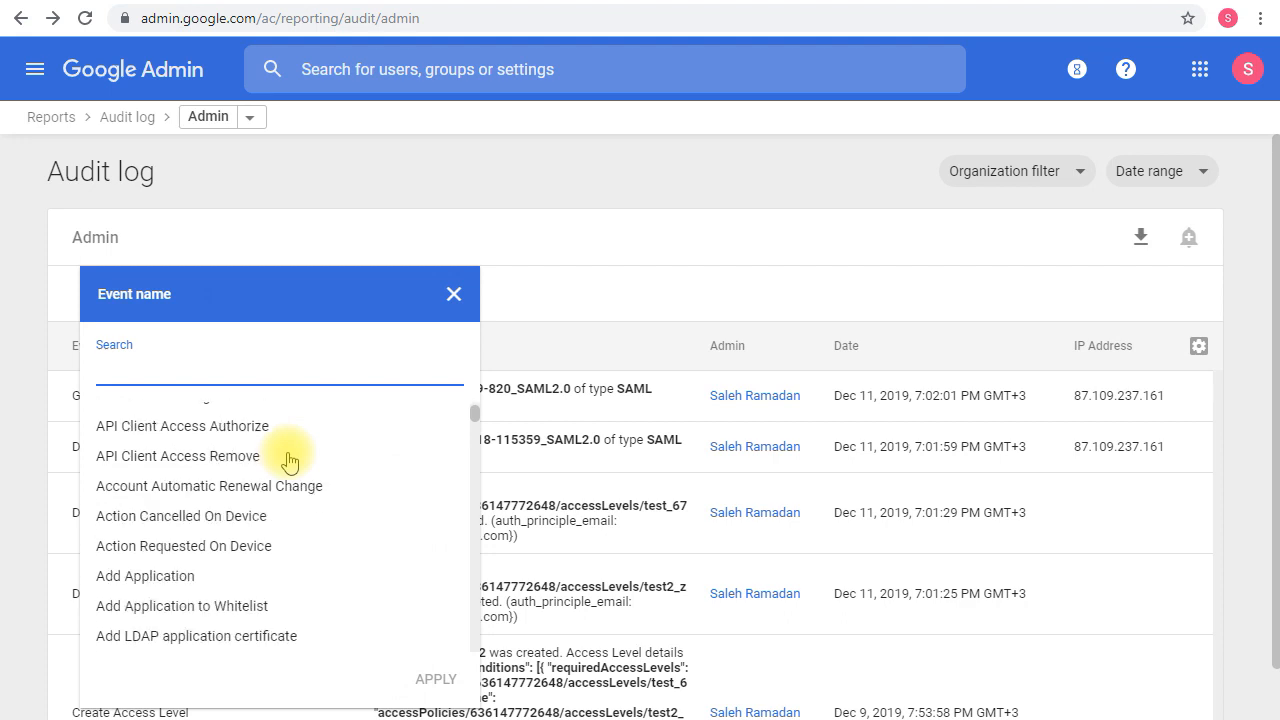
{"action": "scroll", "scroll_direction": "down", "scroll_amount": 3}
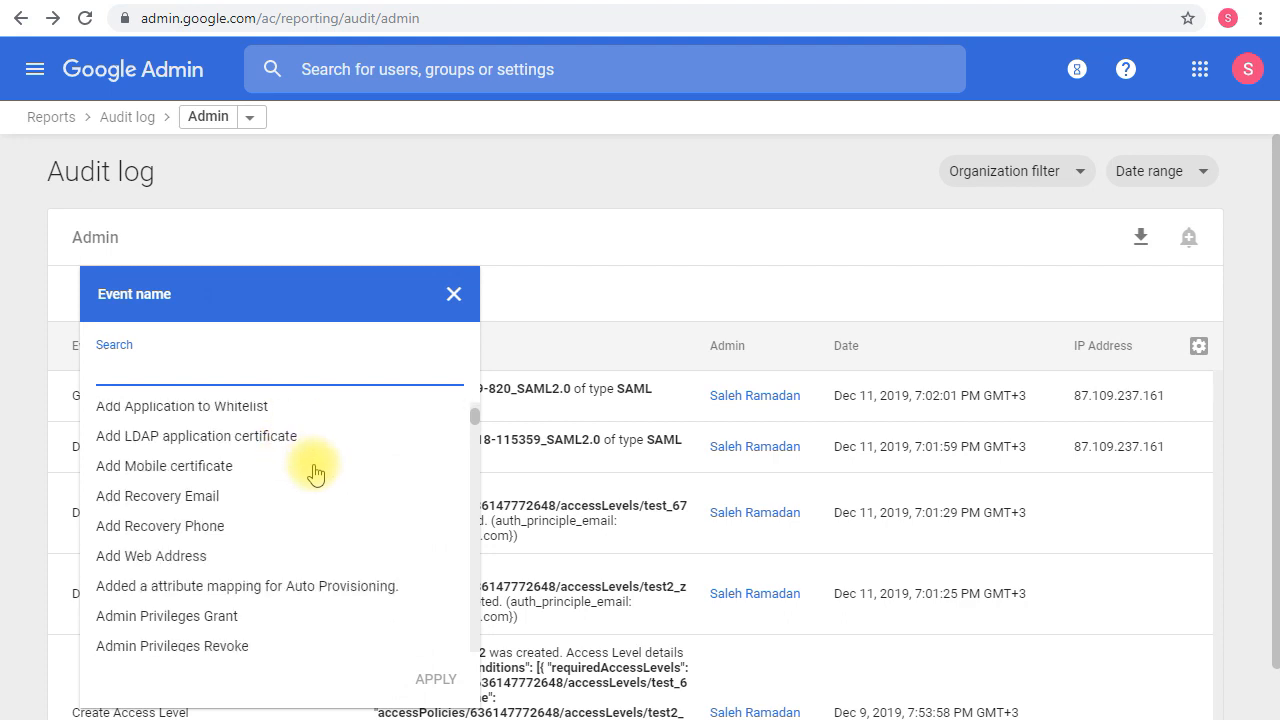
{"action": "type", "text": "applo"}
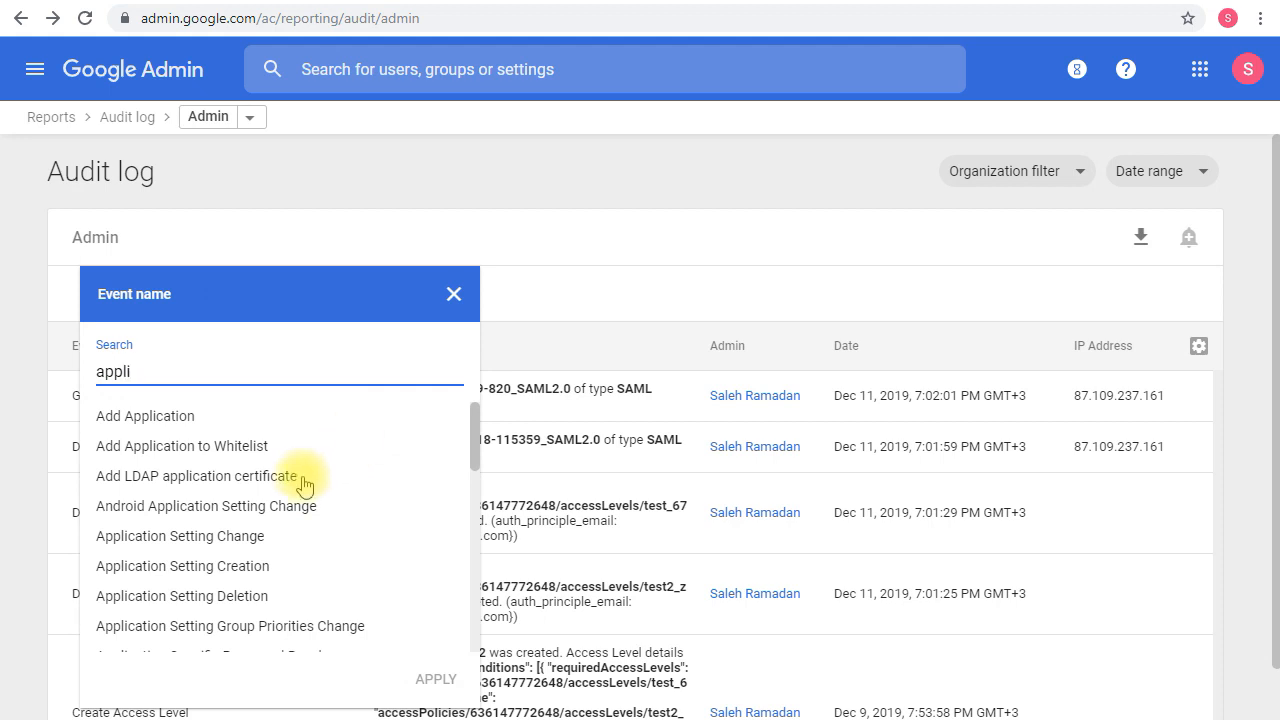
{"action": "mouse_move", "coordinate": [284, 536]}
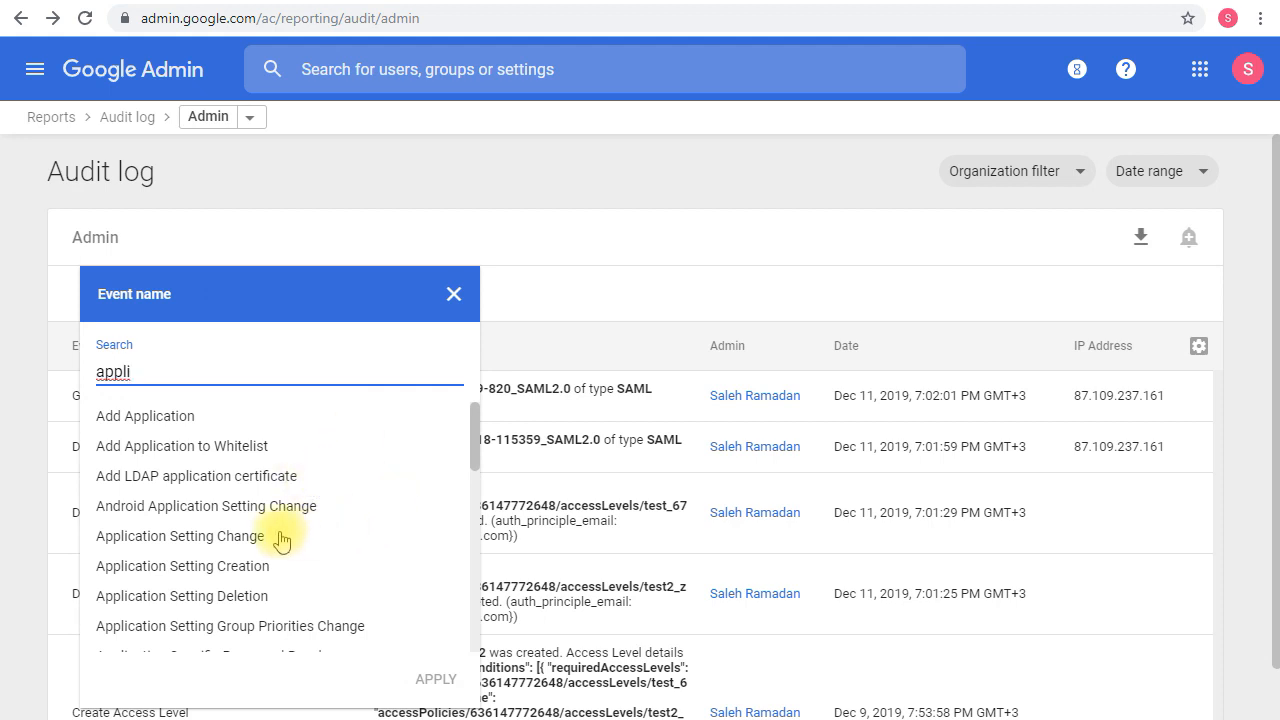
{"action": "left_click", "coordinate": [180, 536]}
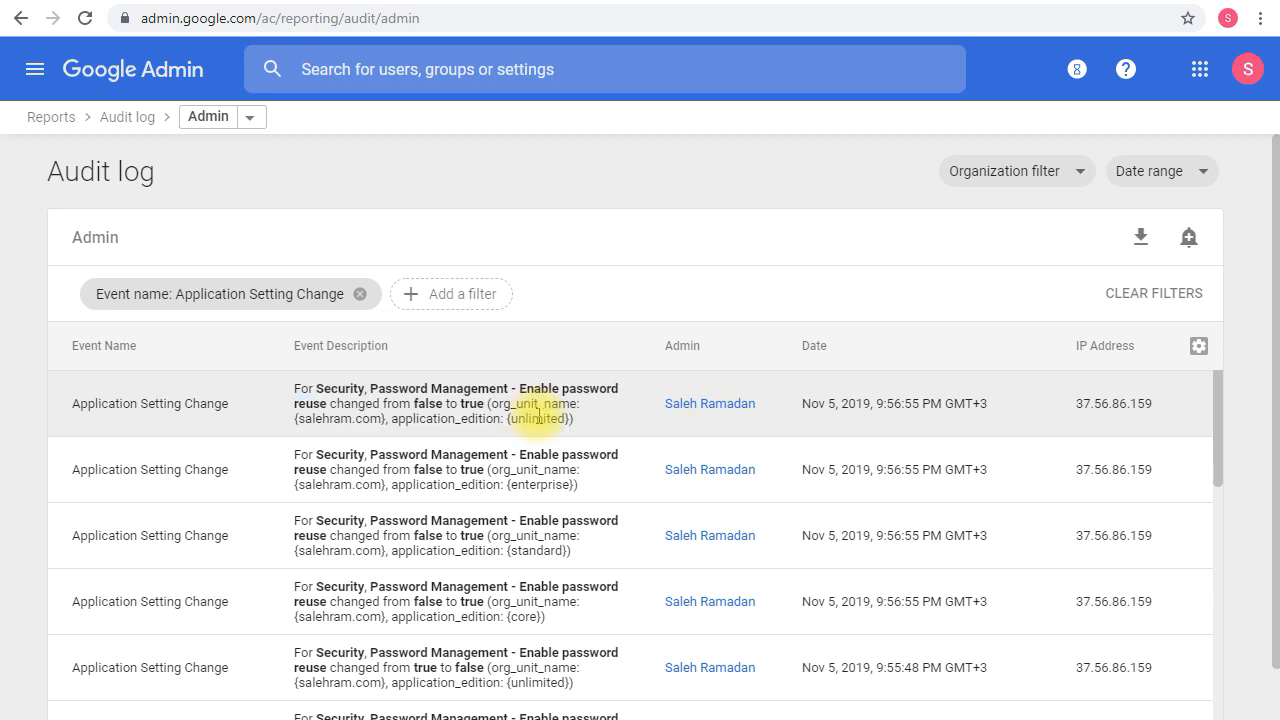
{"action": "mouse_move", "coordinate": [628, 440]}
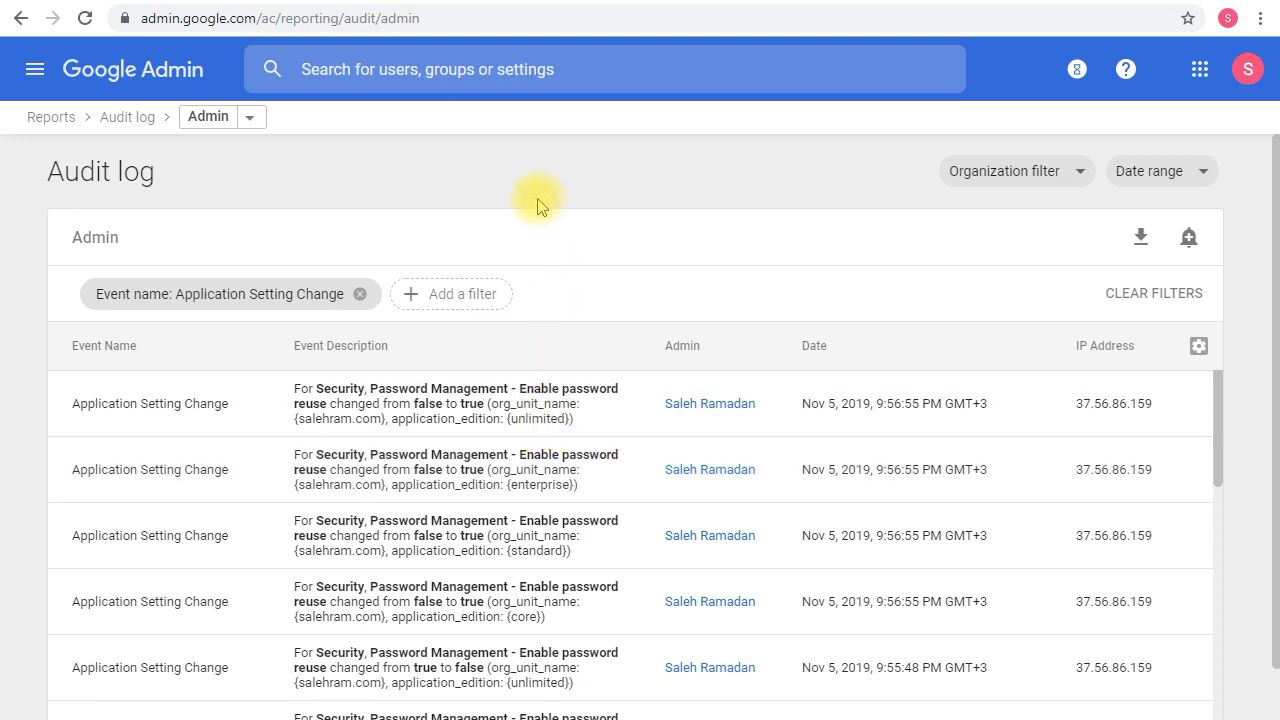
Step: Return to the 'admin' user's security details and highlight the note that only the user can re-enroll
{"action": "left_click", "coordinate": [604, 68]}
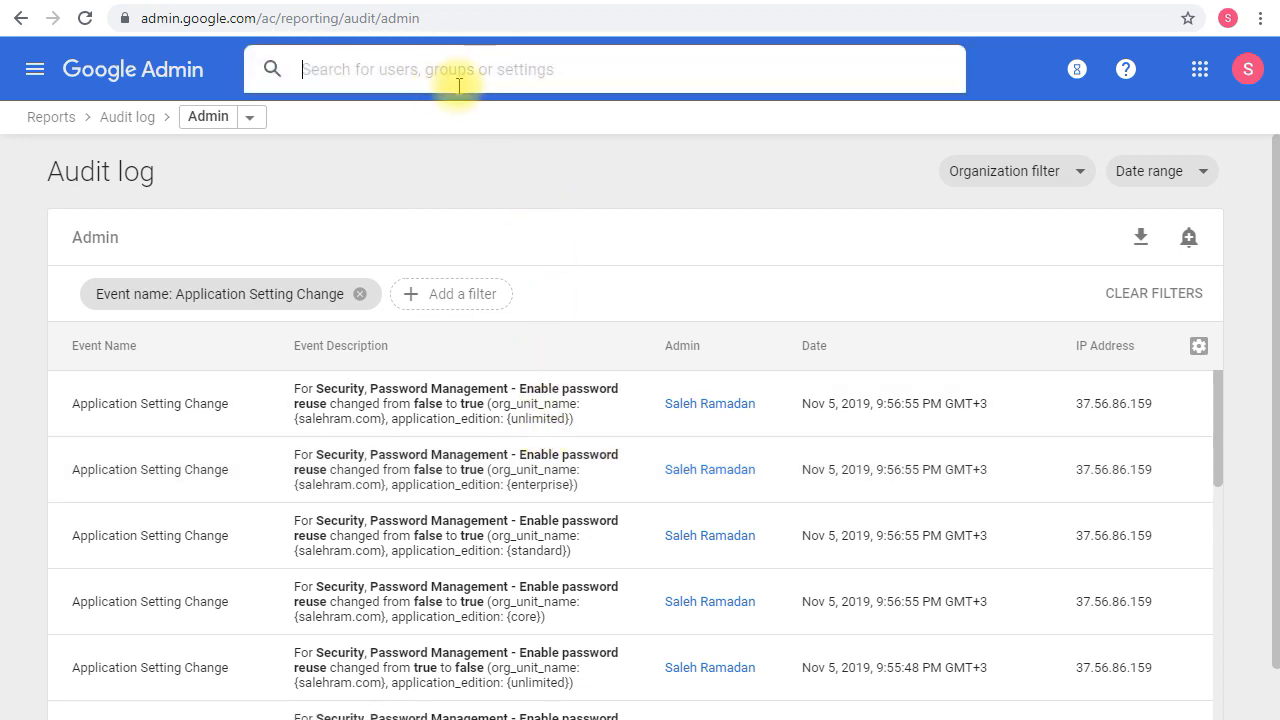
{"action": "type", "text": "admin"}
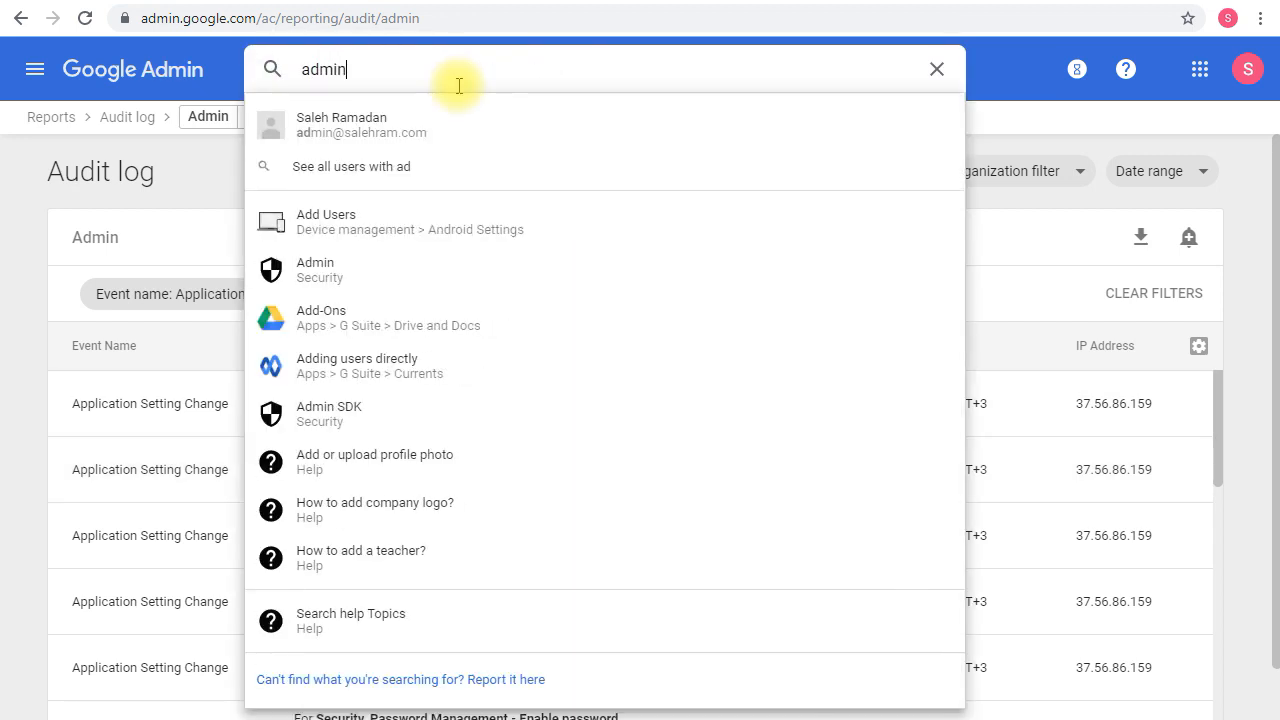
{"action": "left_click", "coordinate": [340, 124]}
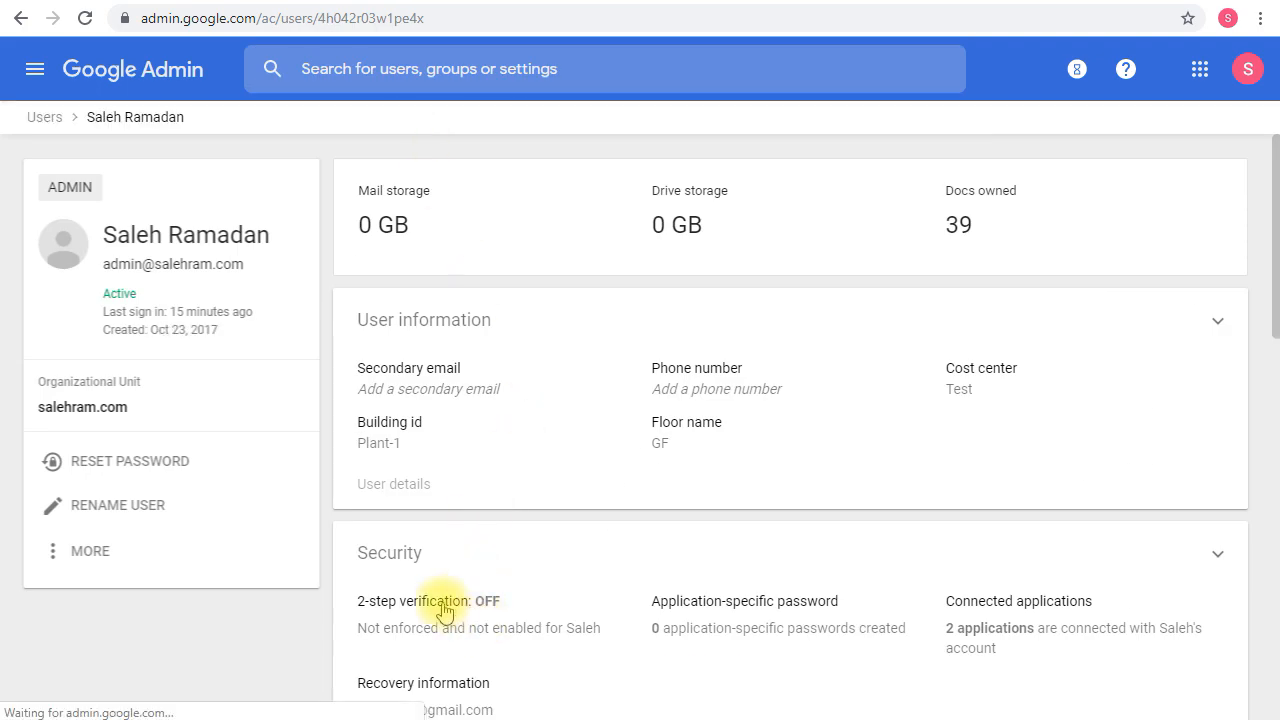
{"action": "left_click", "coordinate": [388, 552]}
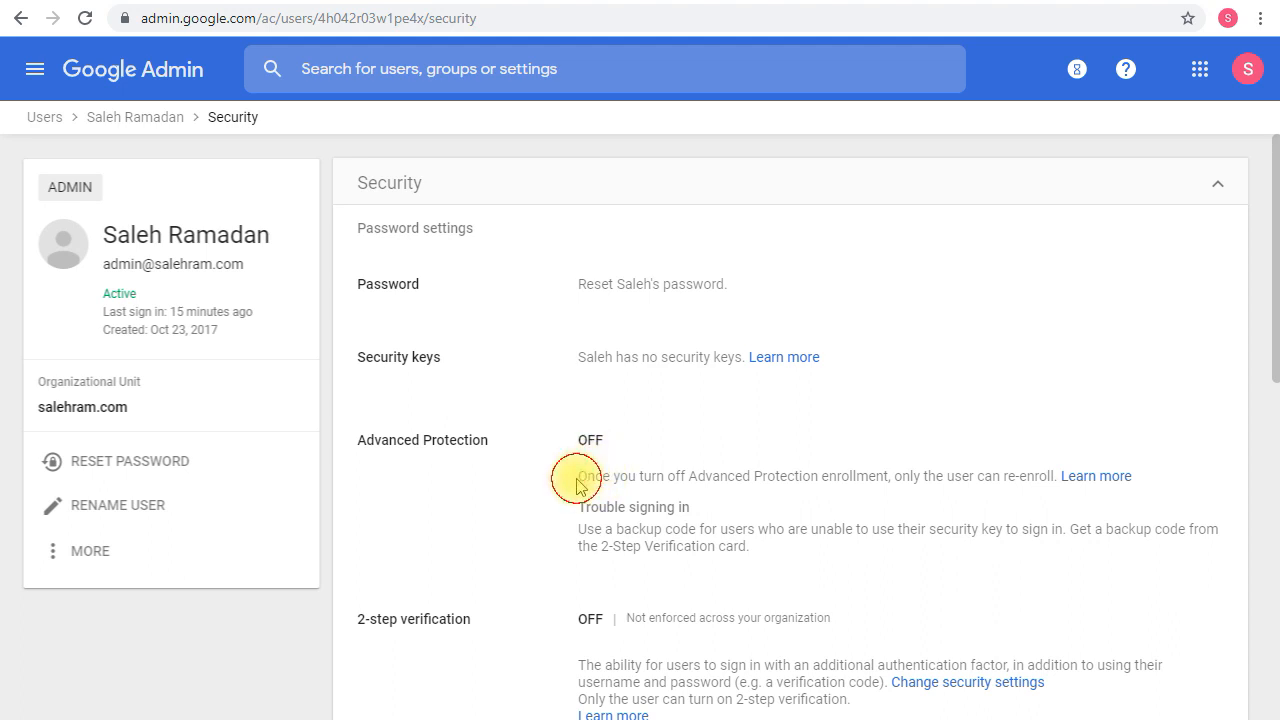
{"action": "left_click_drag", "start_coordinate": [578, 476], "coordinate": [1120, 476]}
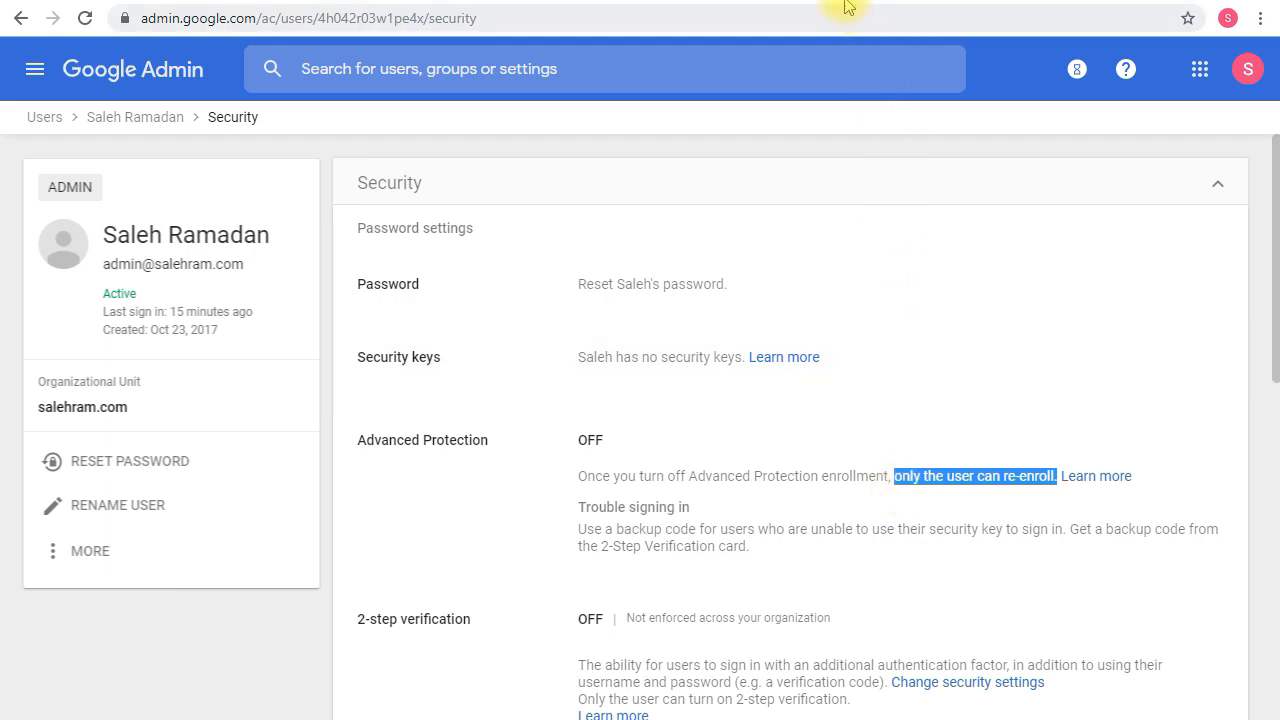
Step: Switch to the Advanced Protection Program FAQ article and reach its Authentication behavior questions
{"action": "left_click", "coordinate": [1096, 476]}
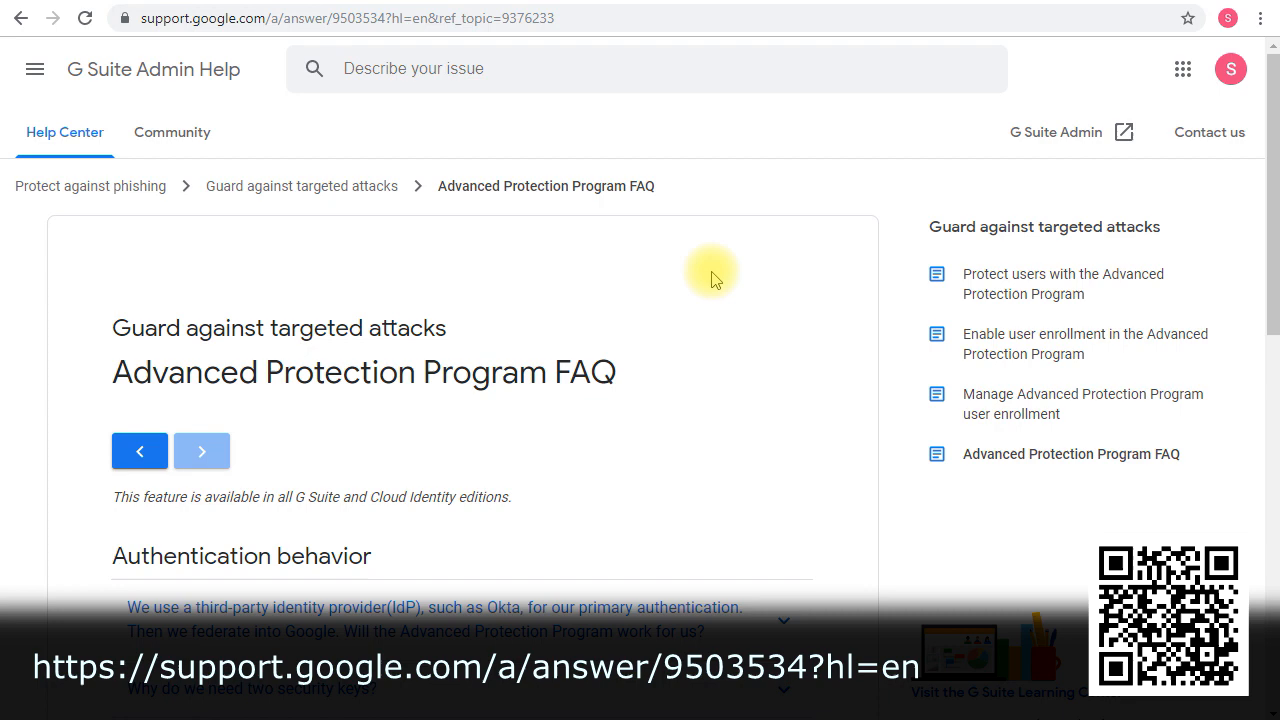
{"action": "scroll", "scroll_direction": "down", "scroll_amount": 3}
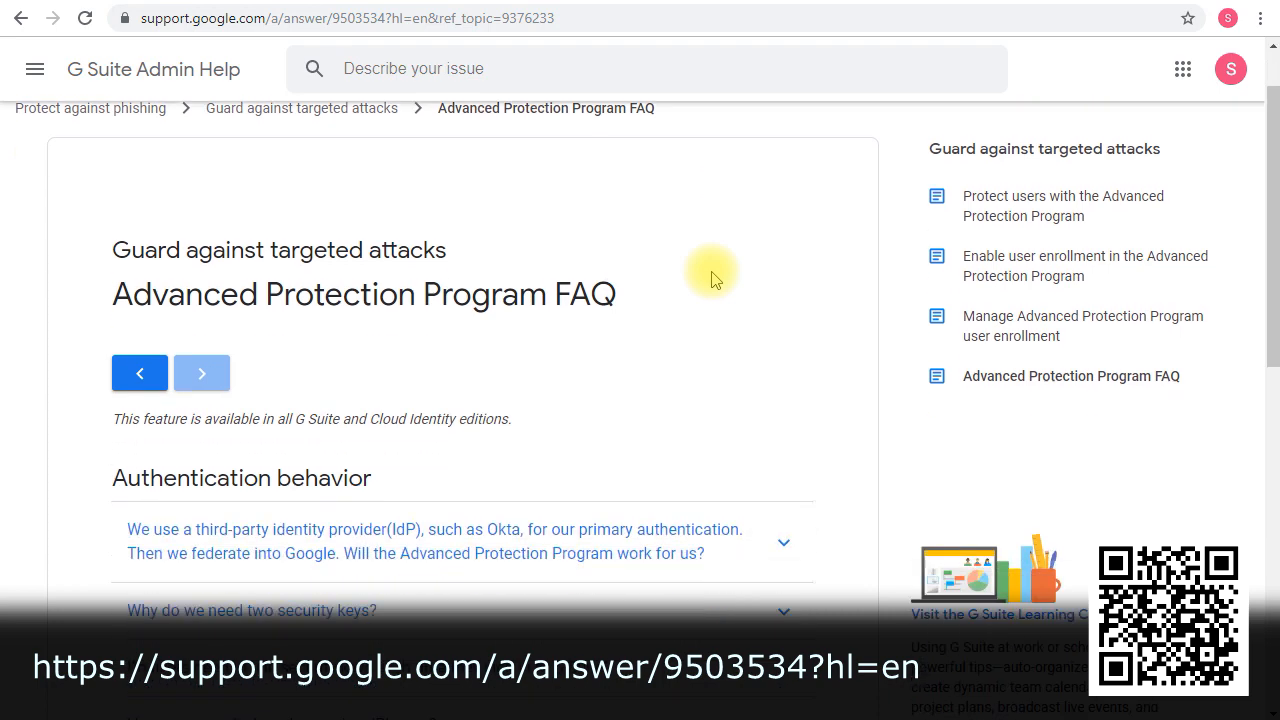
{"action": "scroll", "scroll_direction": "down", "scroll_amount": 3}
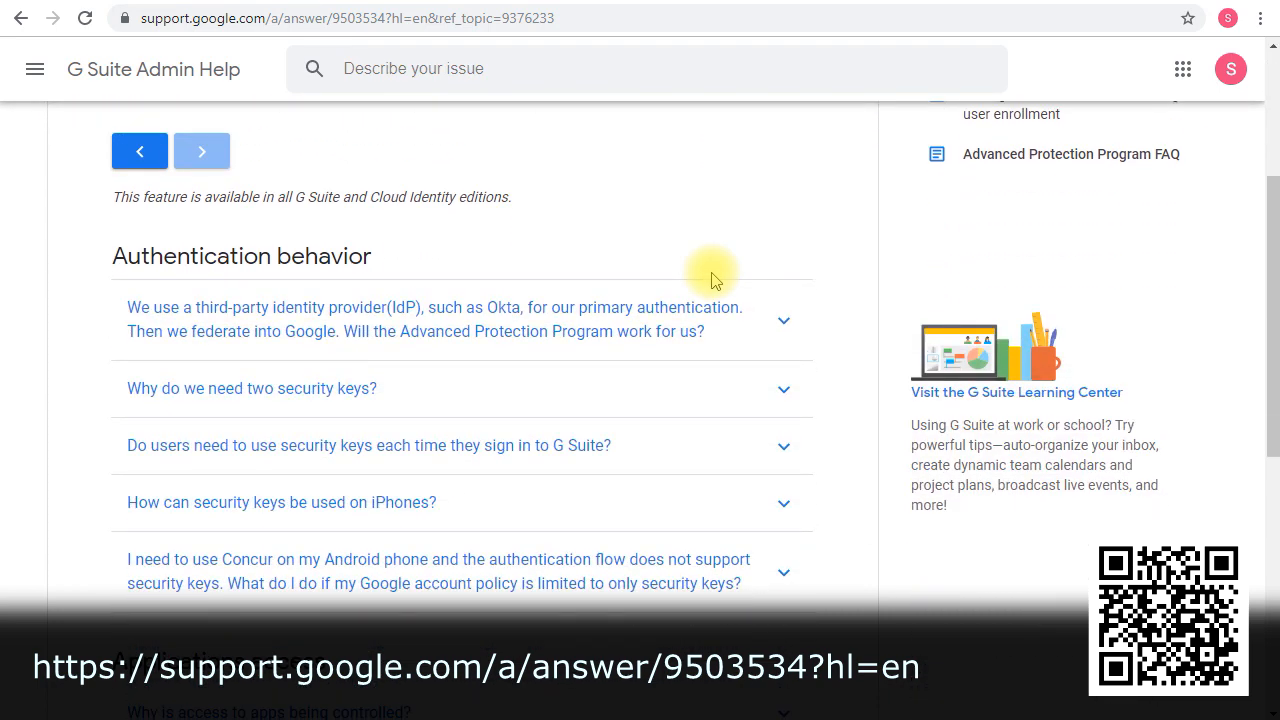